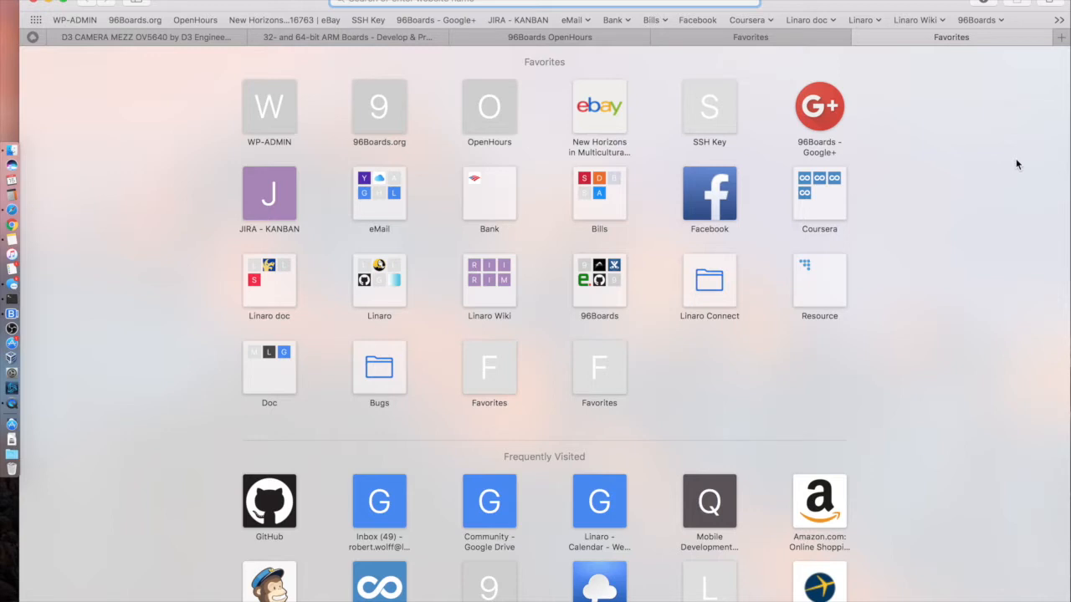
Search Google for 'D3 Camera Mezzanine' from a new tab's address bar.
type("D")
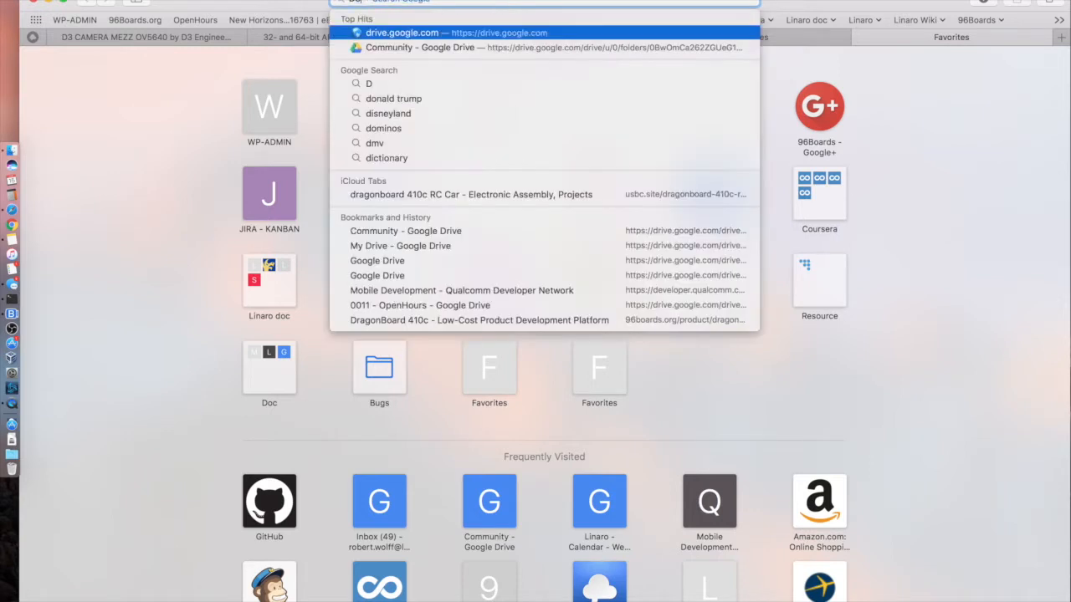
type("3 Camera Mezzanine")
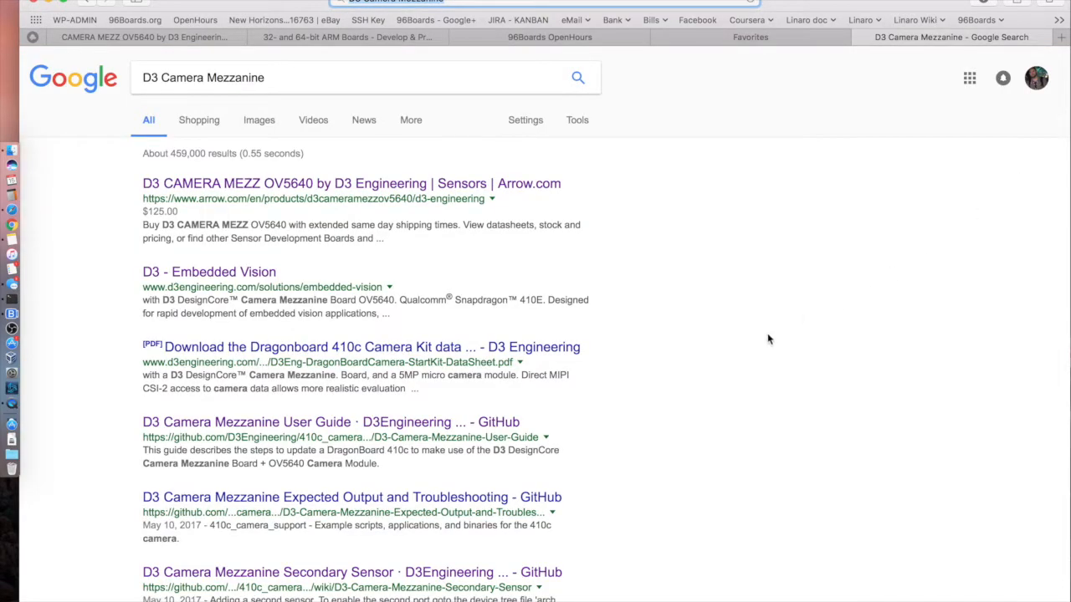
mouse_move(123, 257)
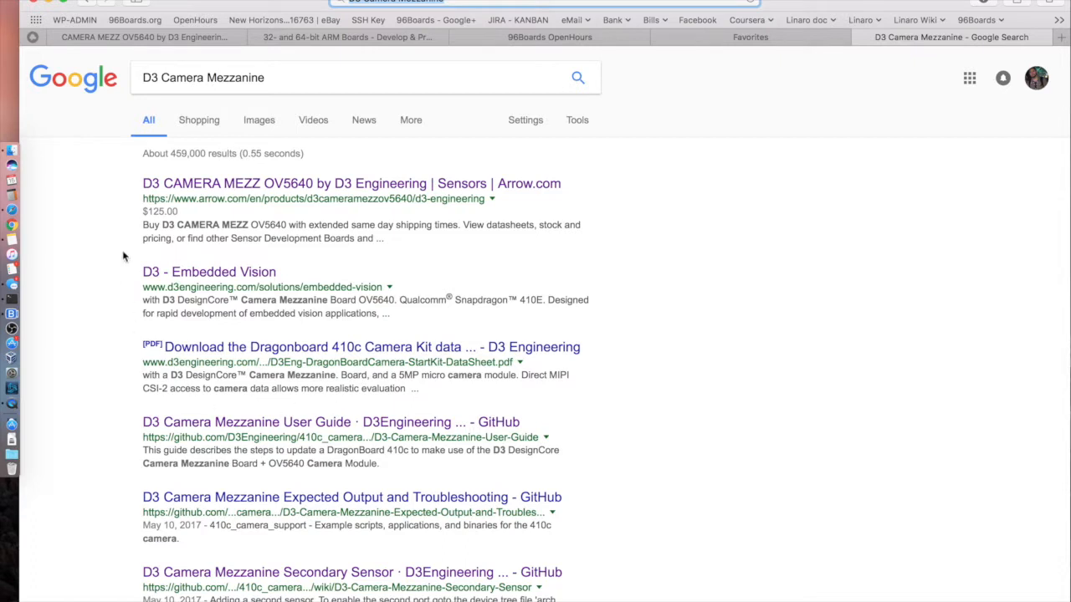
mouse_move(279, 188)
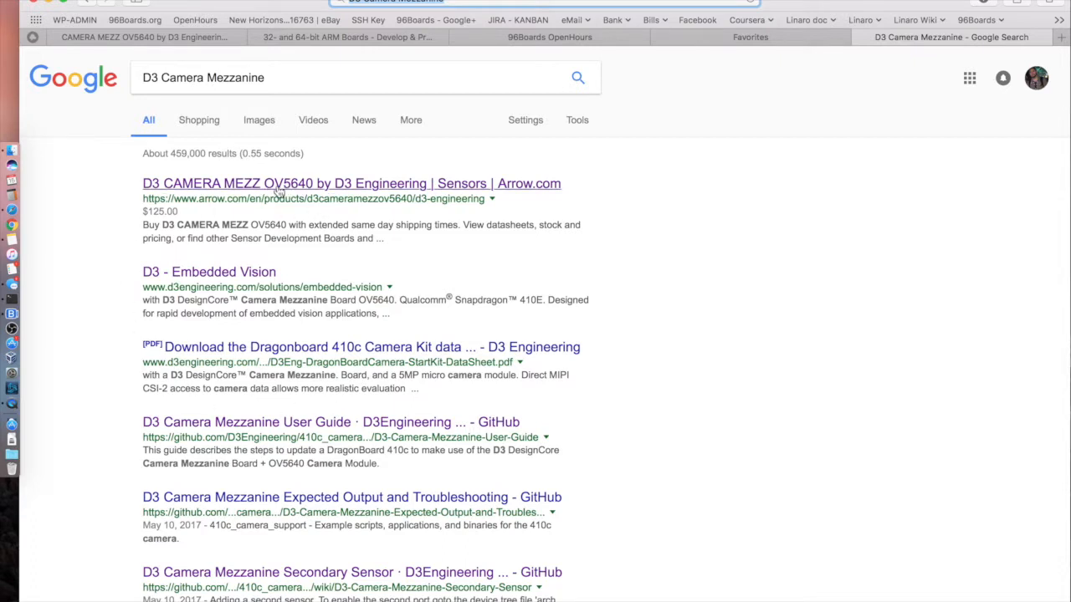
mouse_move(208, 272)
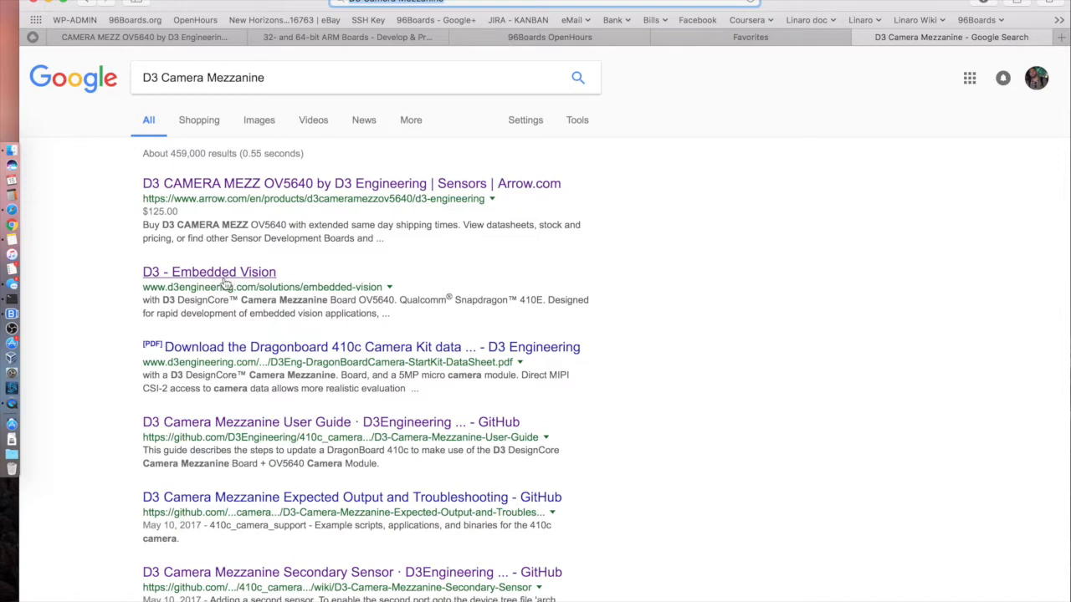
mouse_move(145, 329)
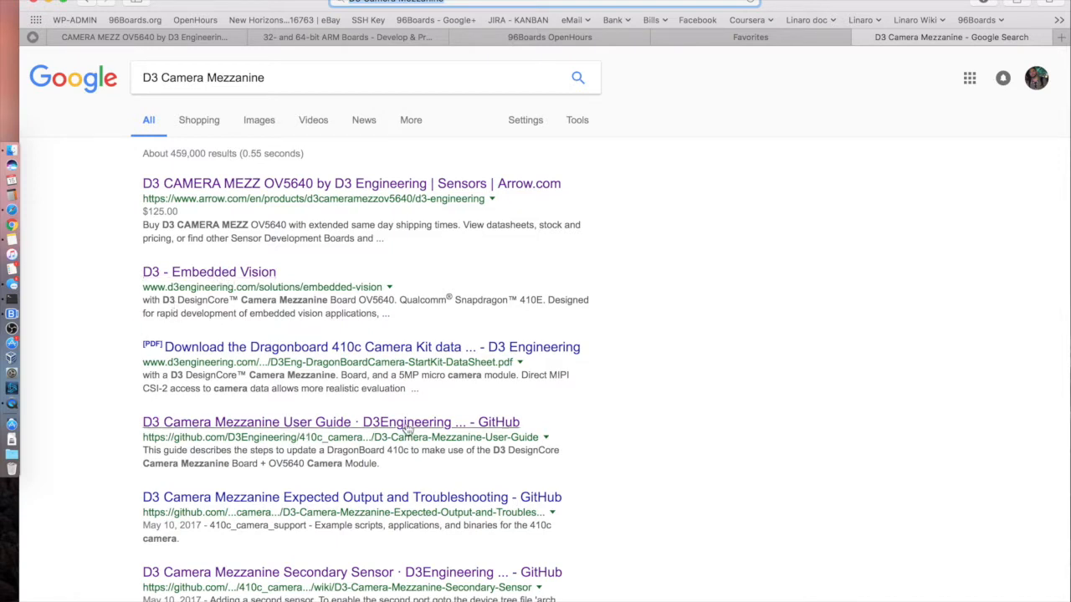
mouse_move(377, 434)
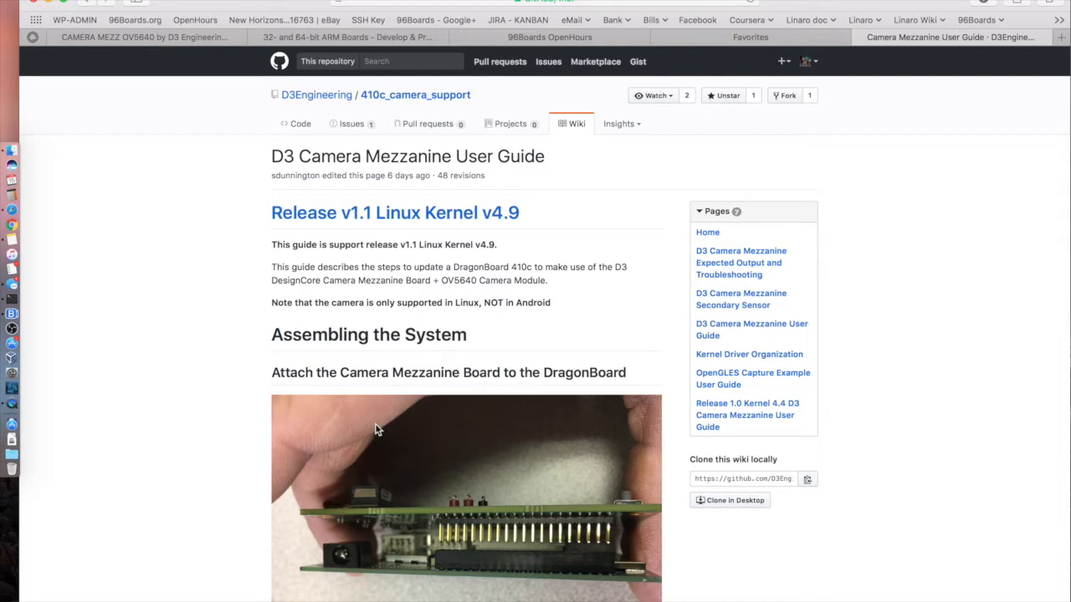
mouse_move(375, 397)
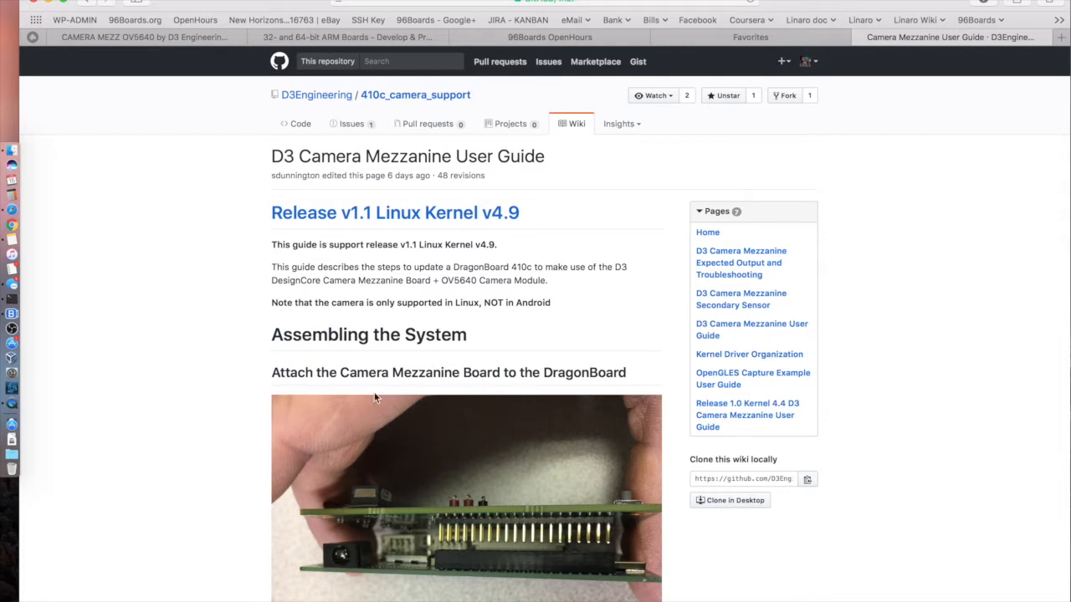
mouse_move(353, 228)
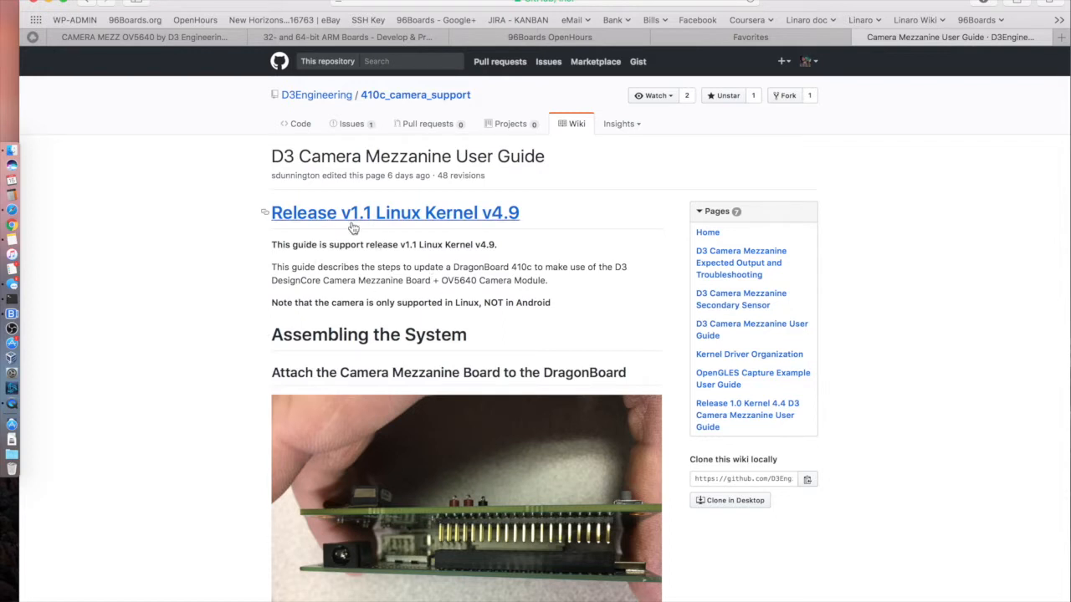
mouse_move(398, 228)
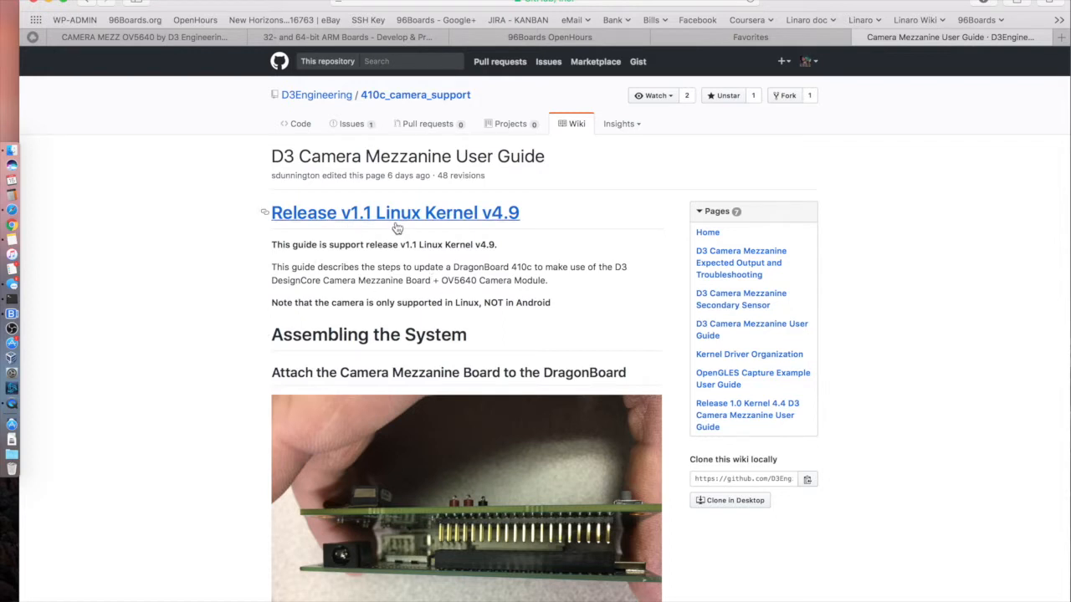
mouse_move(490, 222)
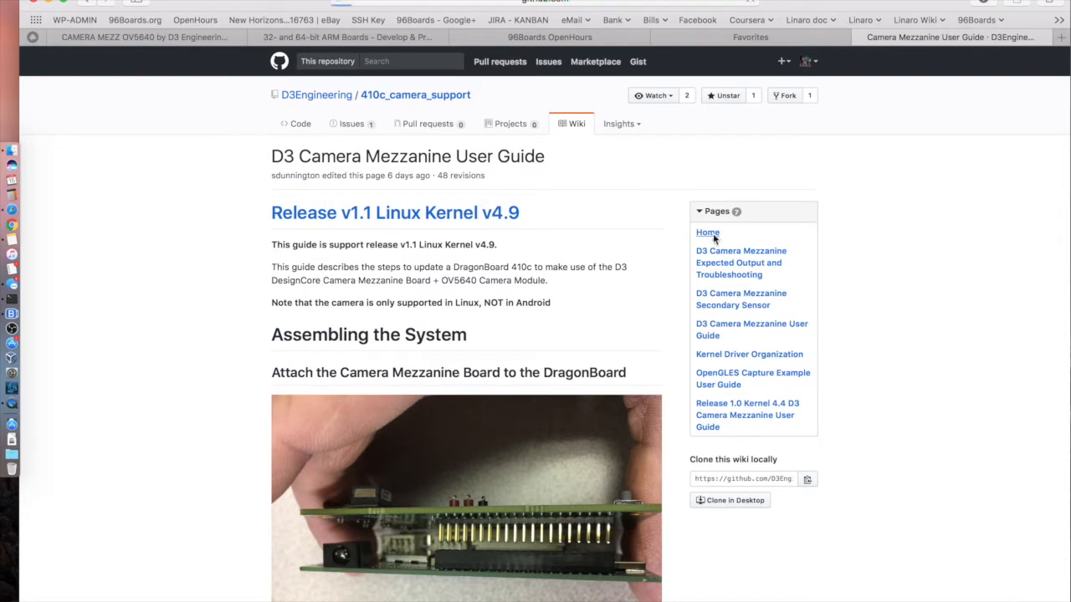
Open Home from the 410c_camera_support wiki's Pages sidebar.
left_click(708, 232)
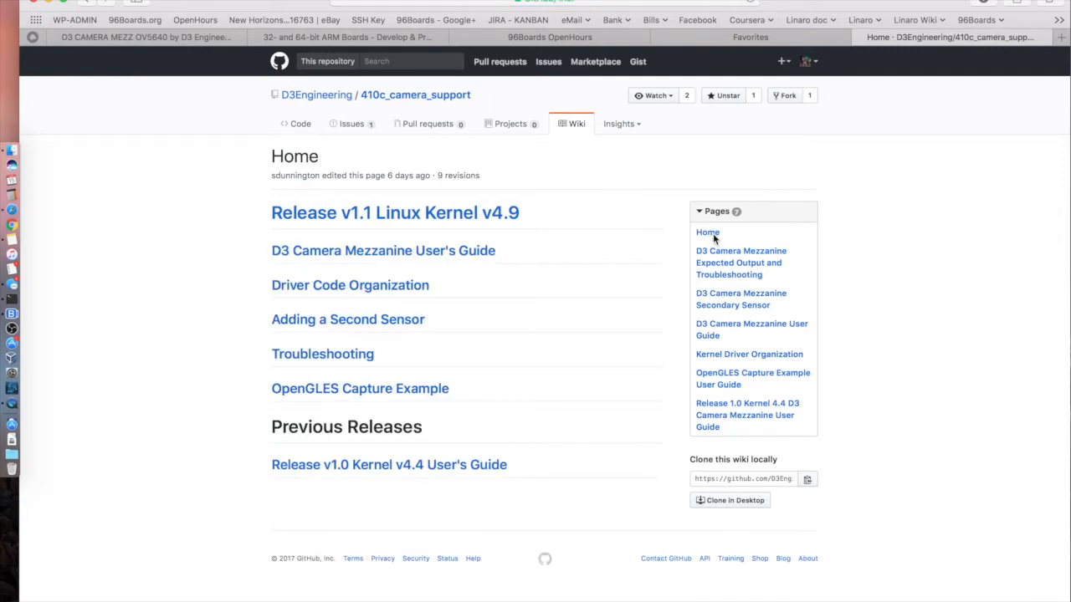
mouse_move(171, 273)
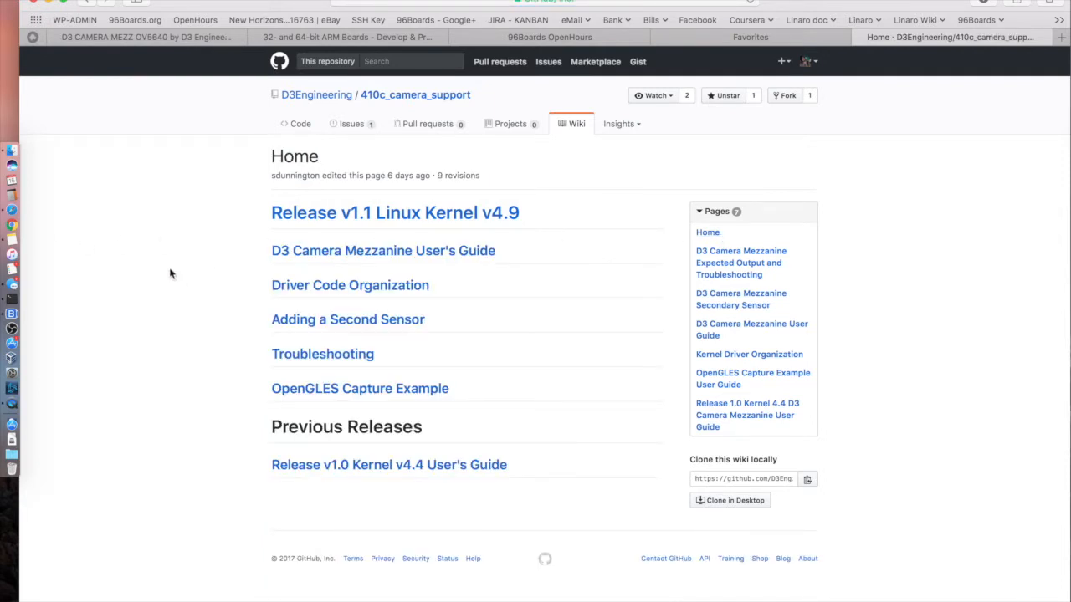
mouse_move(253, 282)
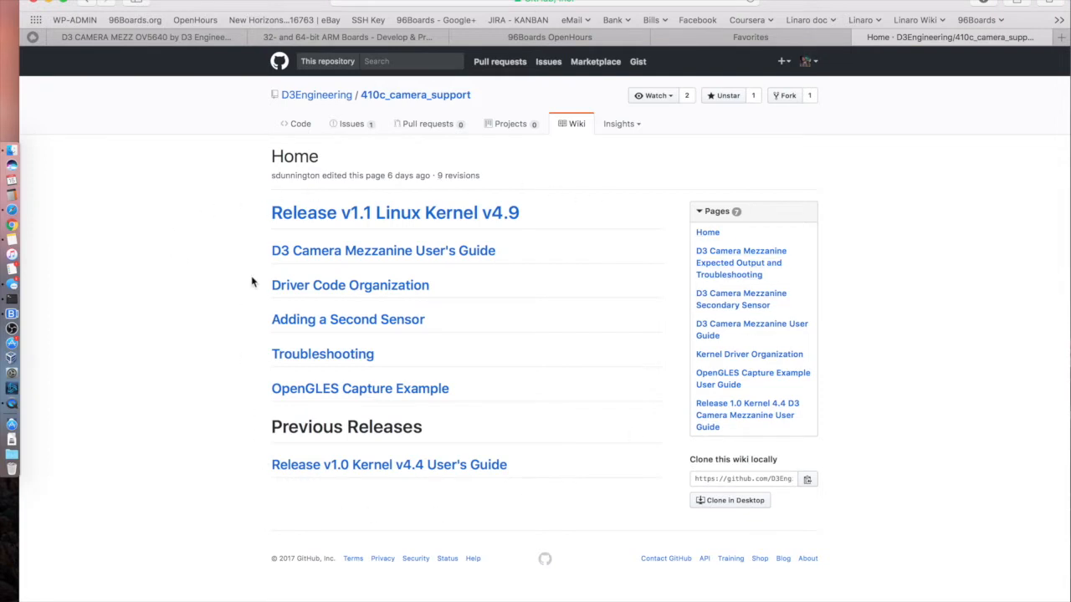
mouse_move(410, 453)
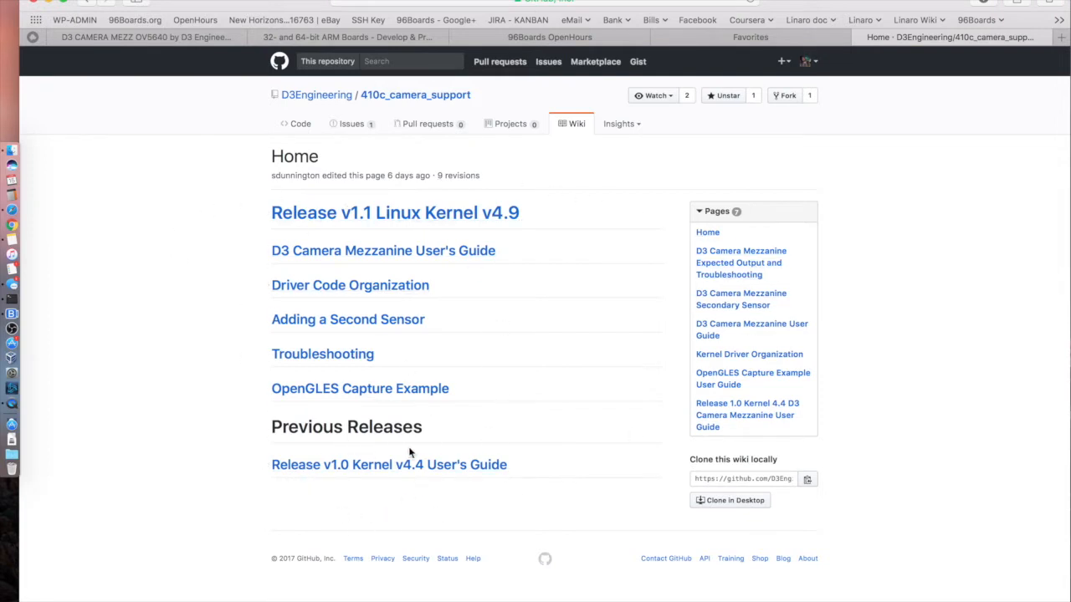
mouse_move(299, 550)
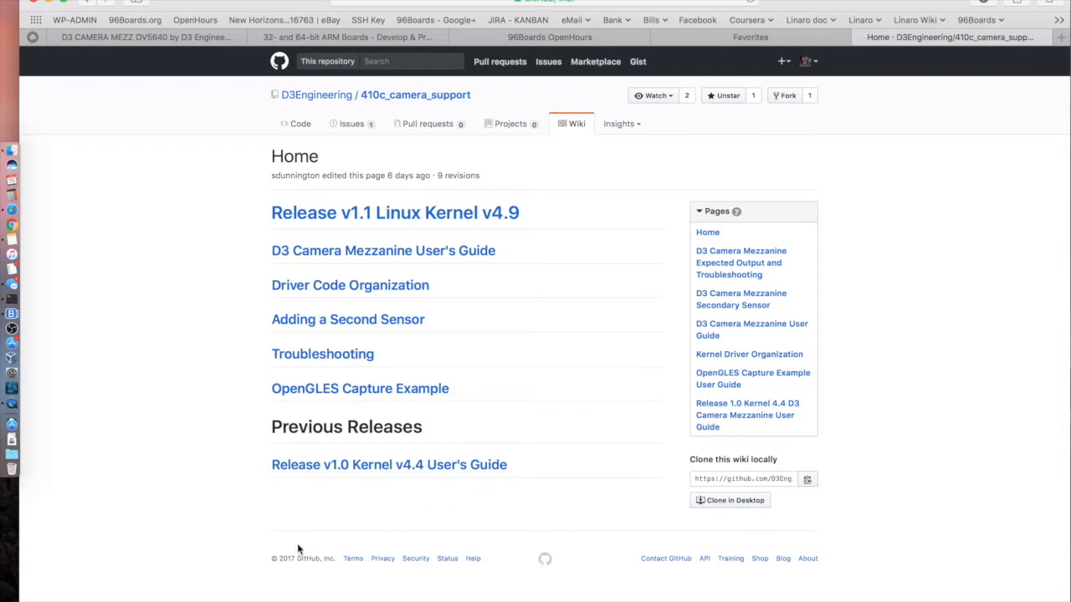
mouse_move(387, 478)
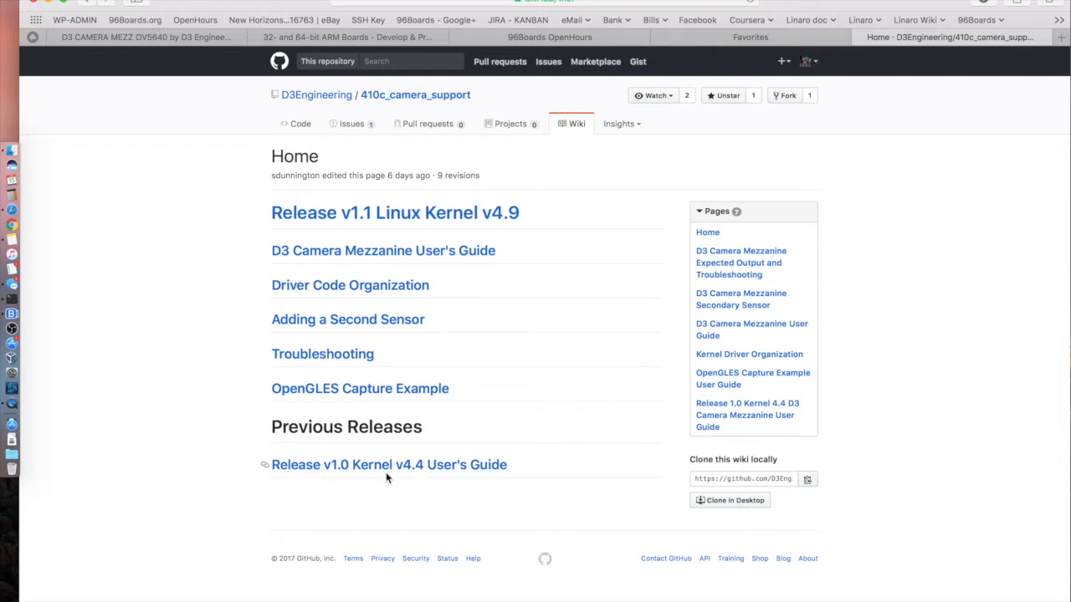
mouse_move(173, 344)
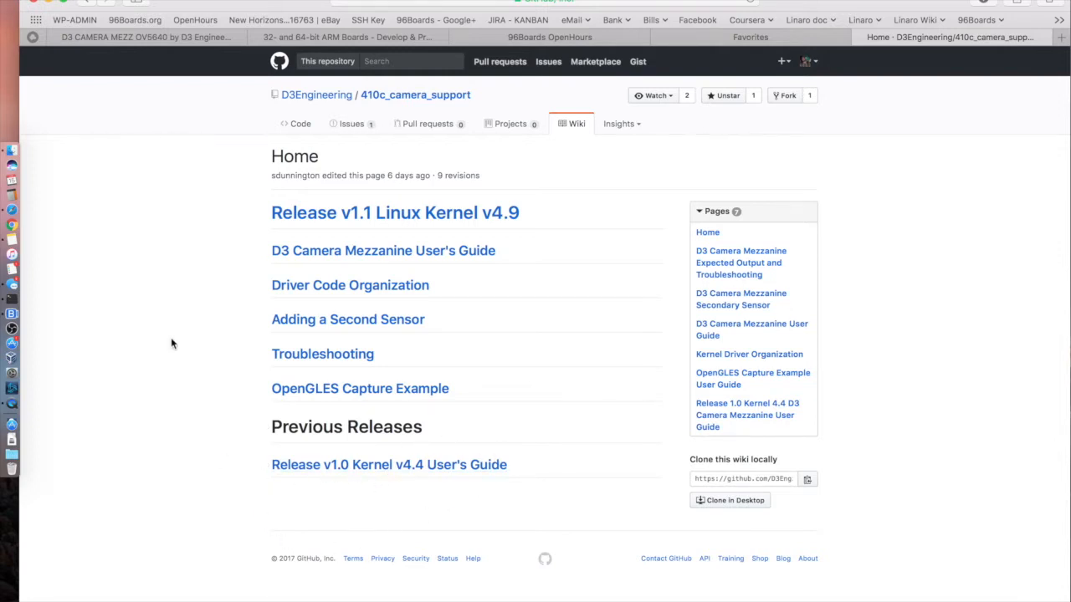
mouse_move(293, 245)
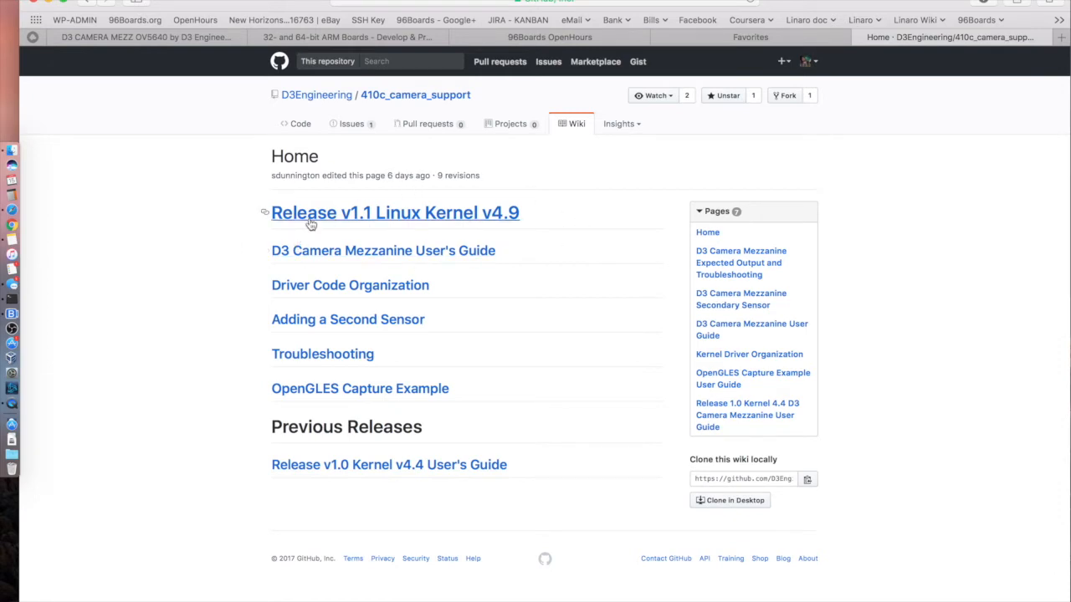
Open the 'Release v1.1 Linux Kernel v4.9' page and scroll through its features and downloads.
left_click(395, 211)
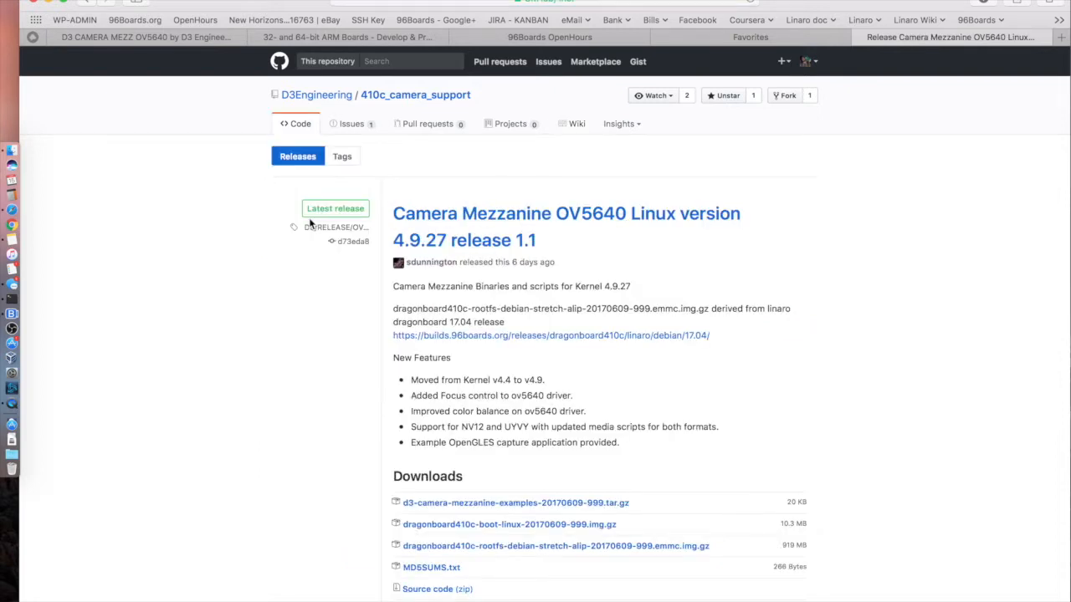
mouse_move(641, 363)
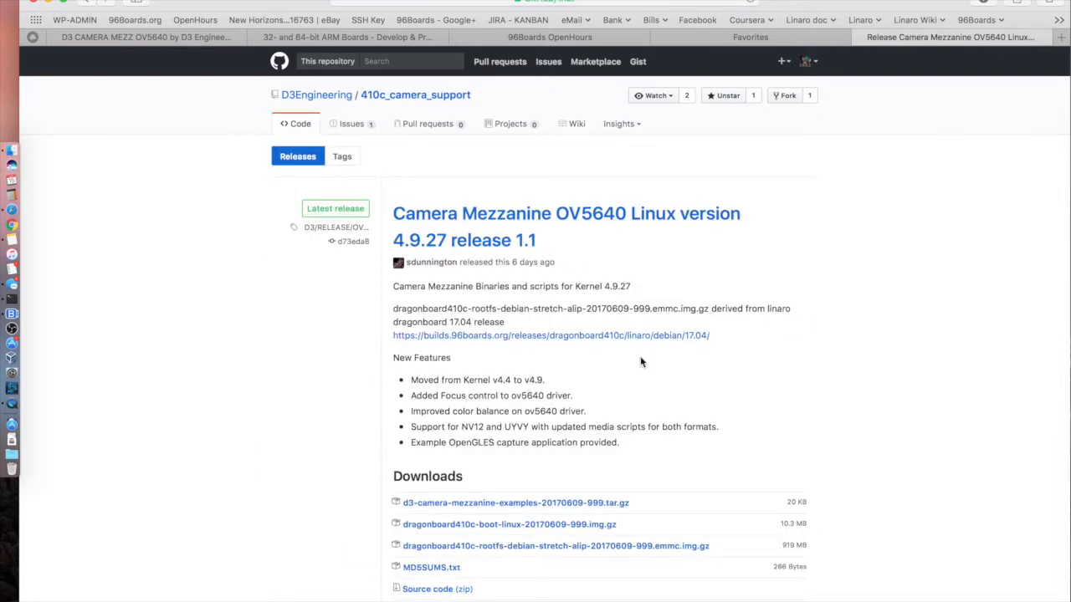
scroll("down", 3)
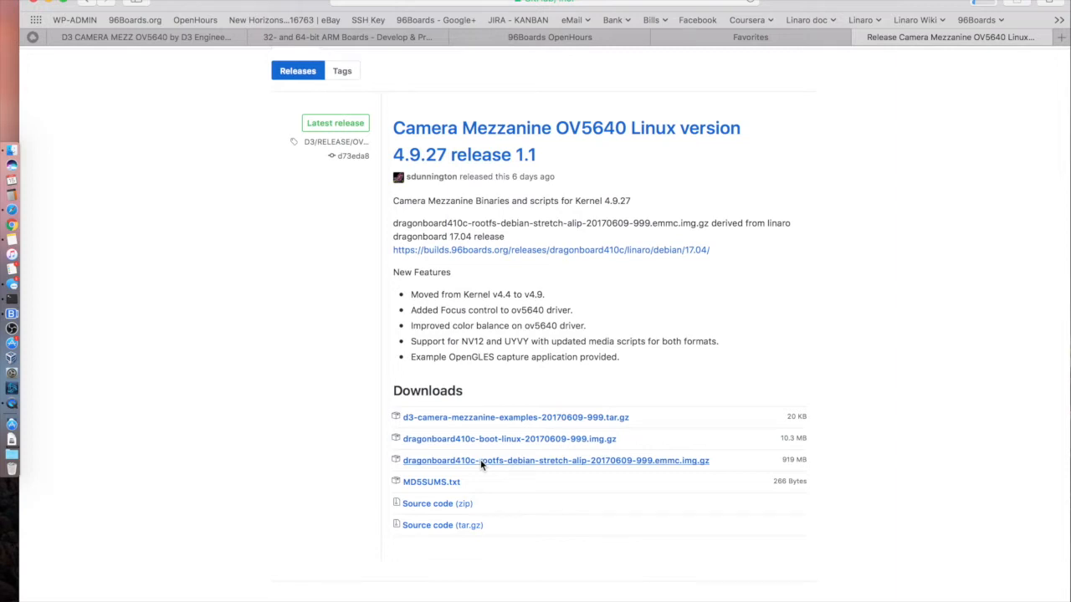
mouse_move(267, 372)
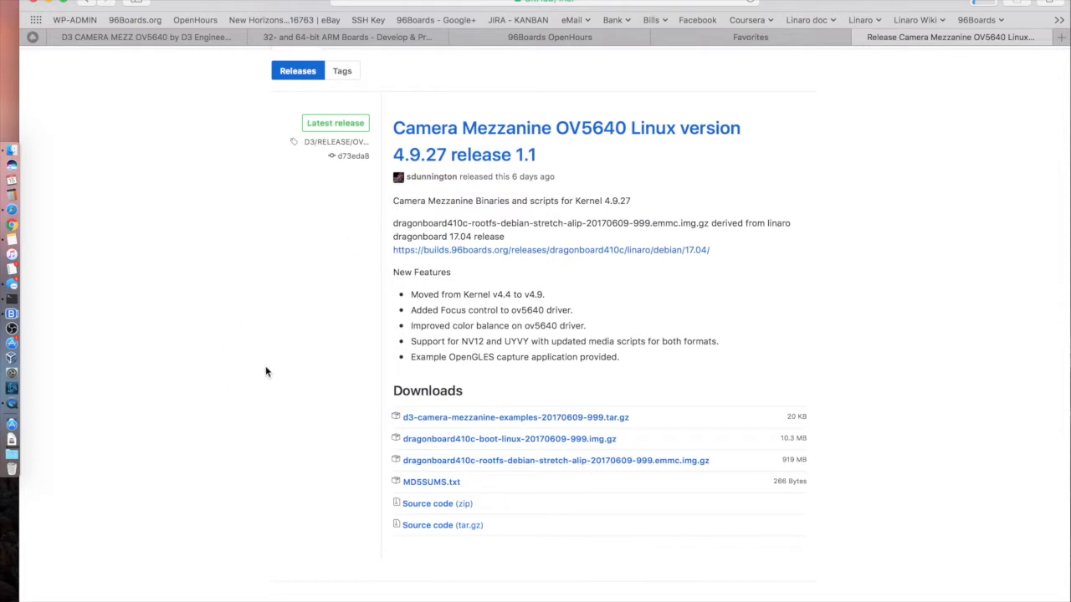
mouse_move(343, 313)
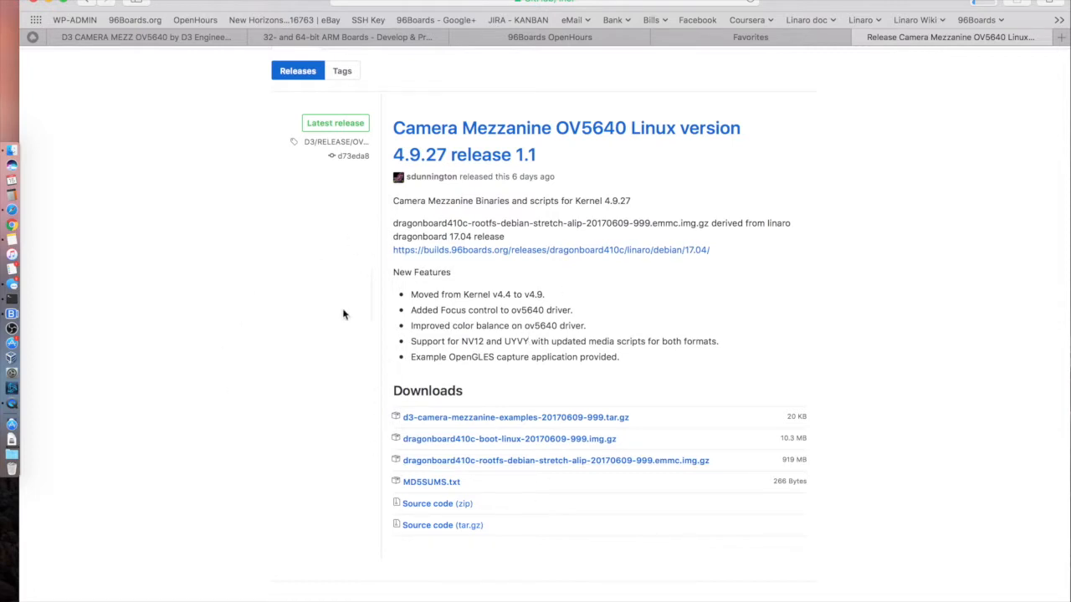
mouse_move(10, 440)
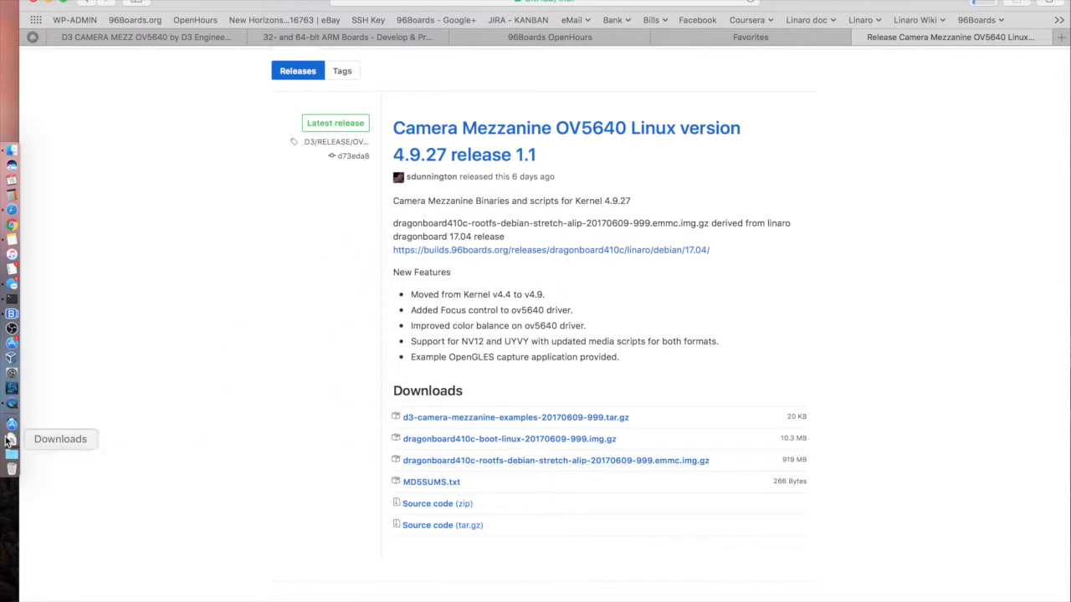
mouse_move(308, 109)
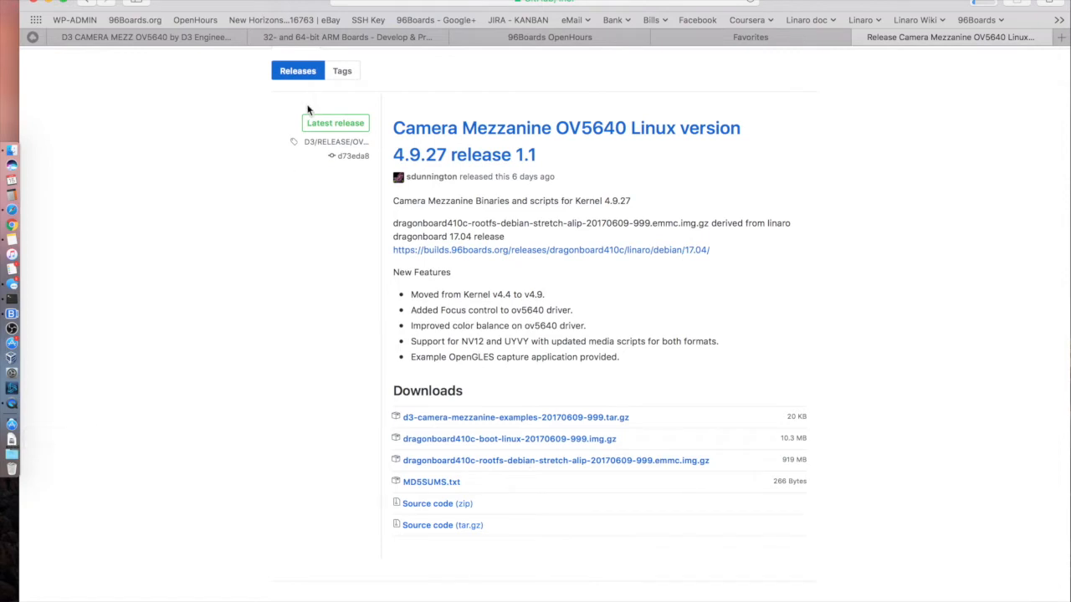
scroll("up", 3)
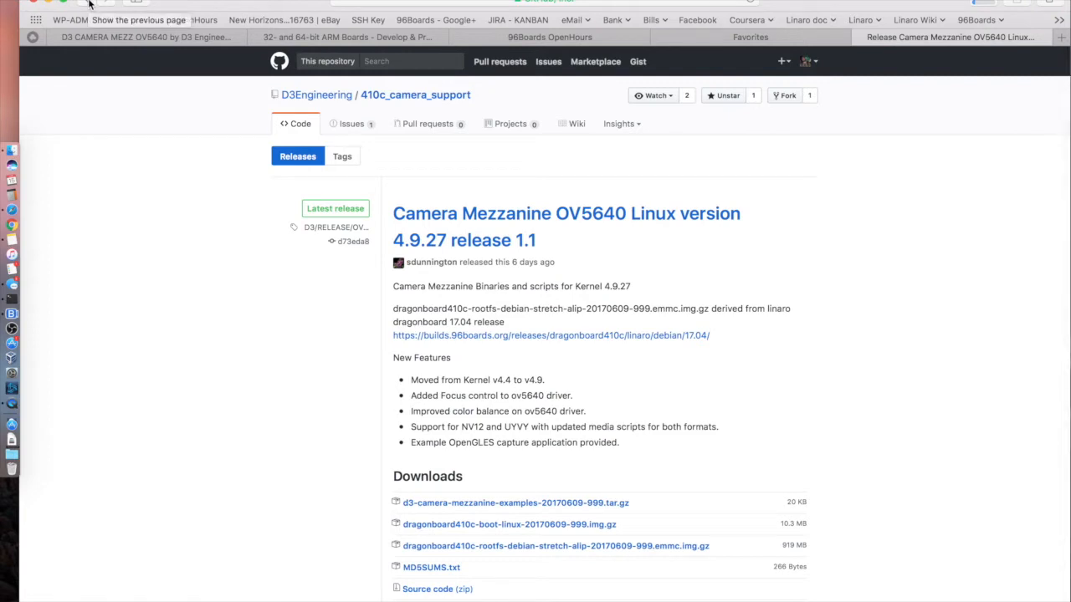
Open the D3 Camera Mezzanine User's Guide and scroll down to the board assembly instructions.
left_click(576, 123)
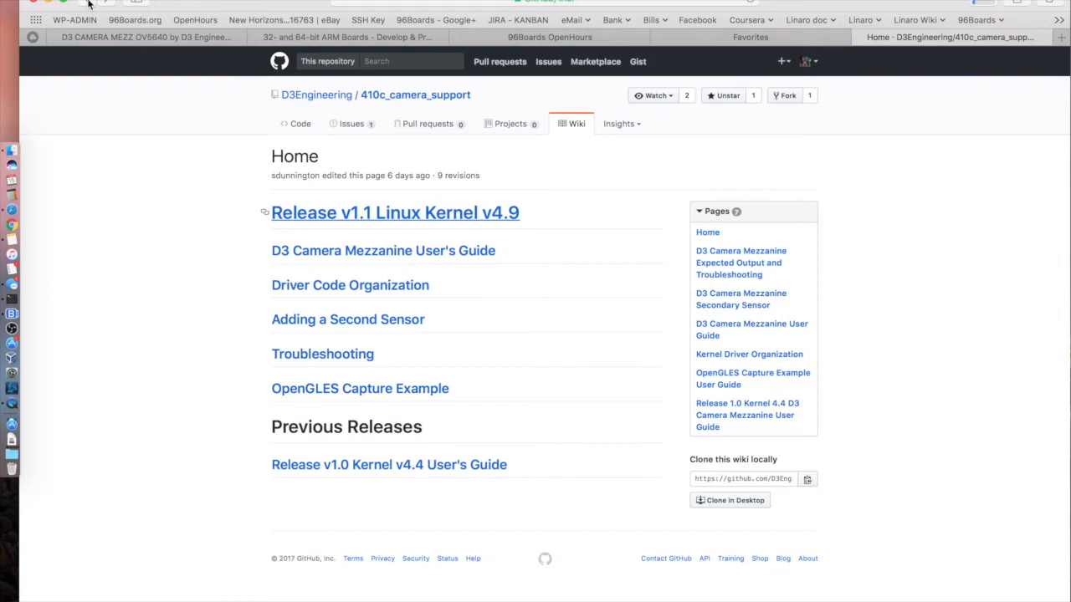
mouse_move(7, 127)
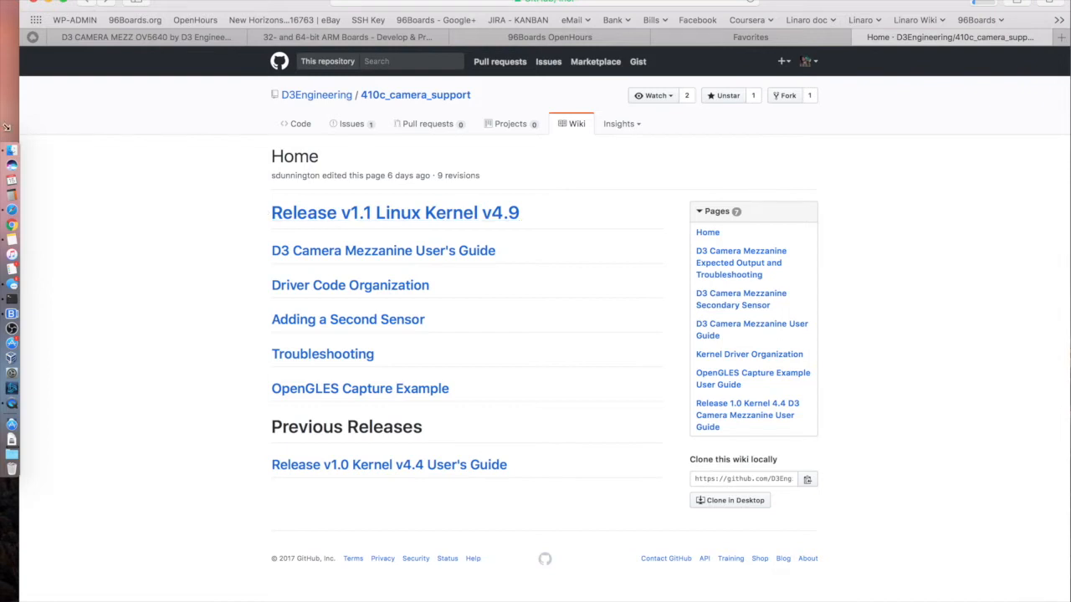
mouse_move(382, 250)
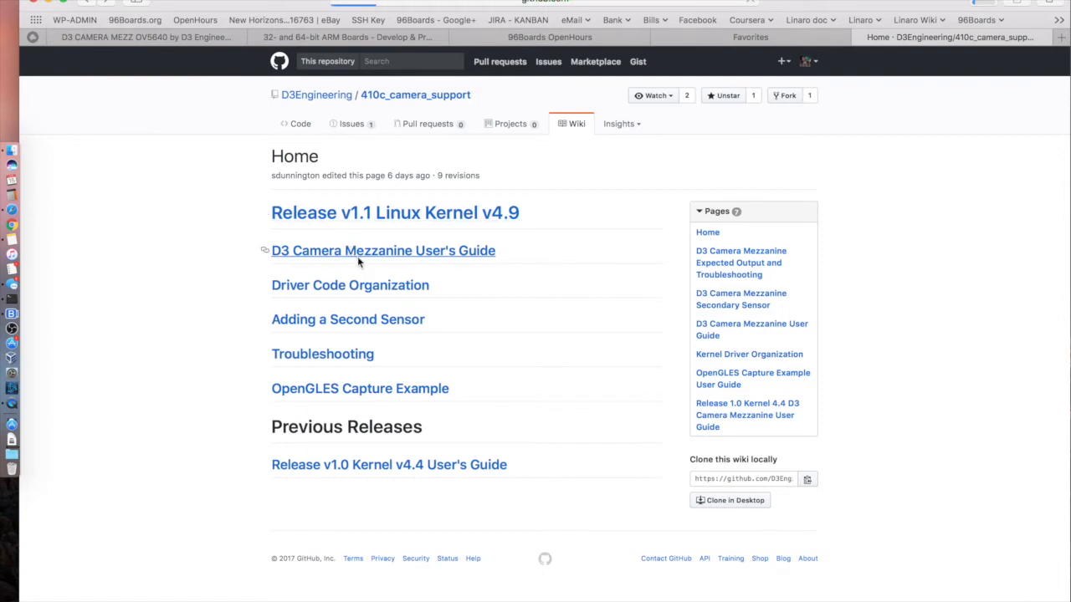
left_click(383, 250)
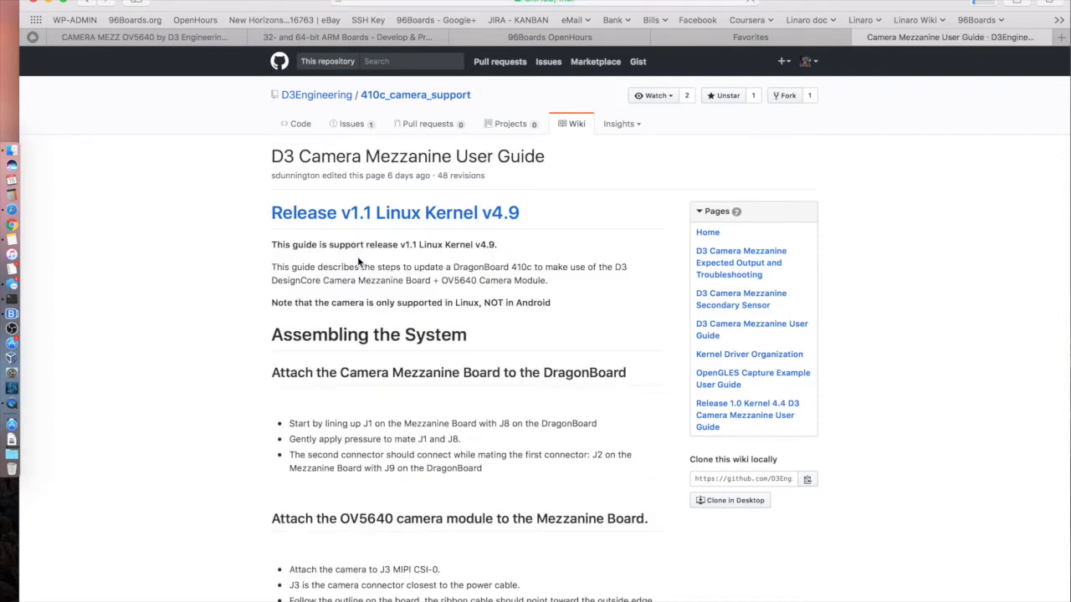
scroll("down", 3)
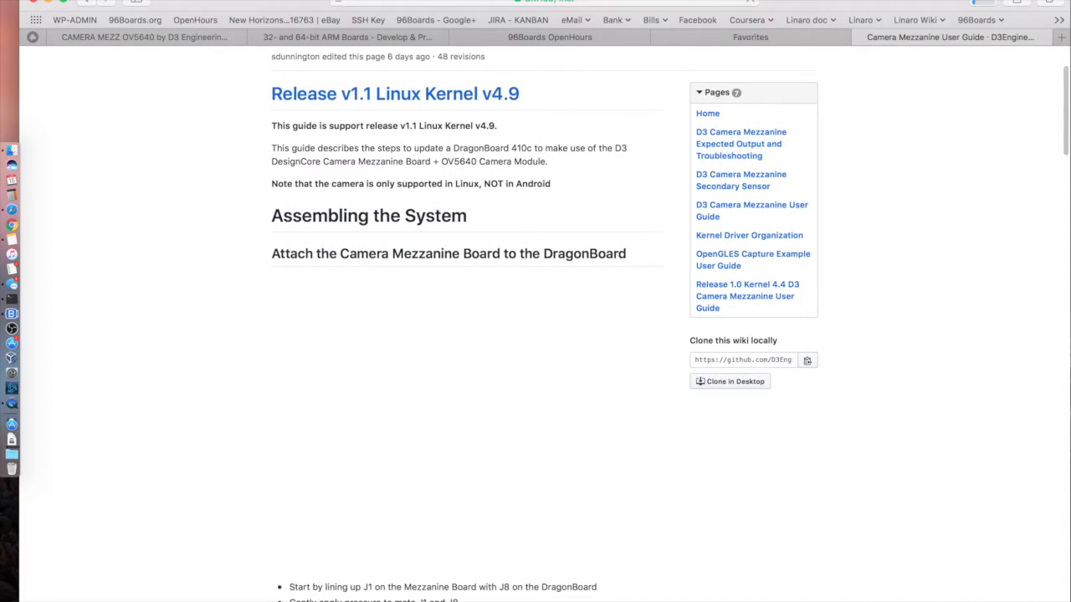
scroll("down", 3)
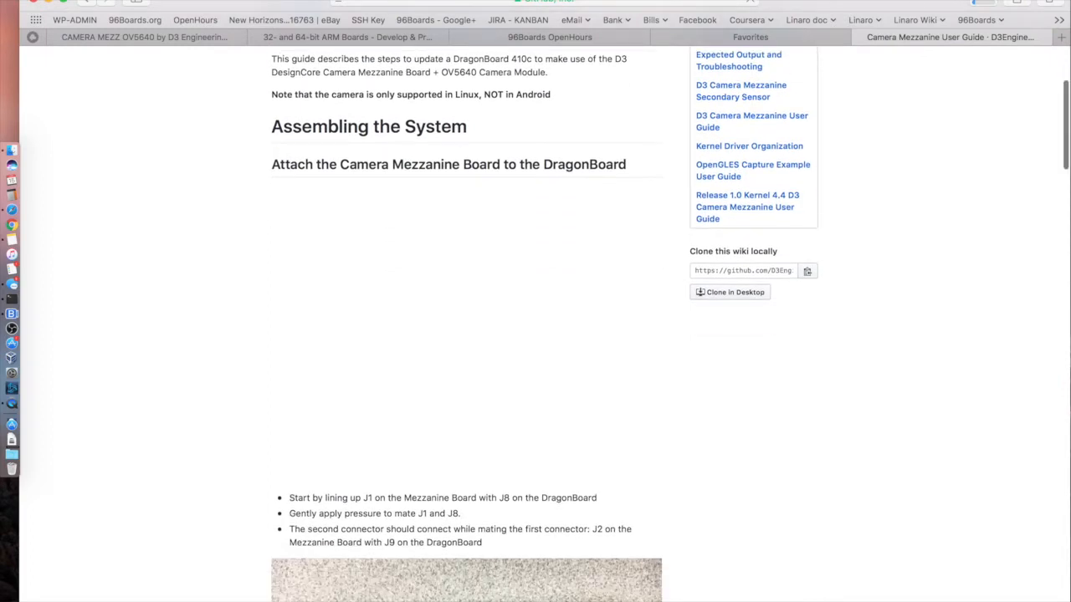
scroll("down", 3)
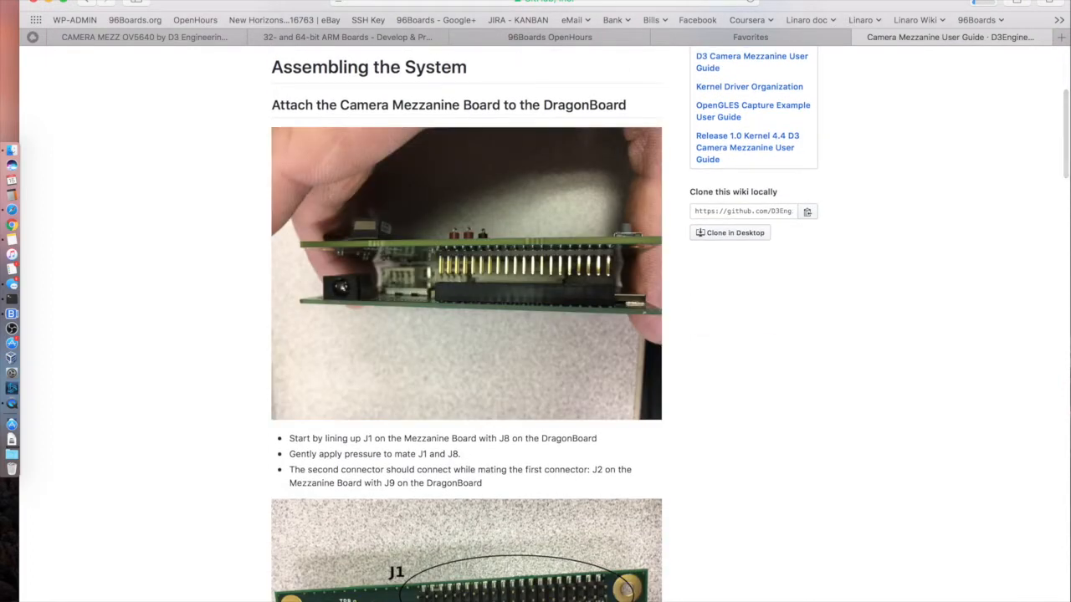
scroll("down", 3)
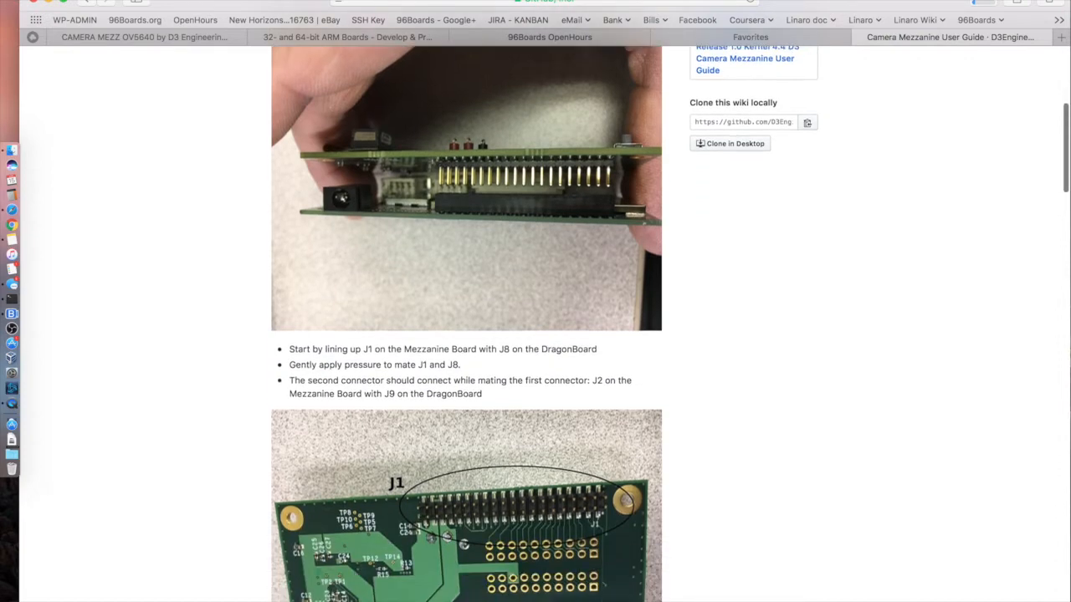
scroll("down", 3)
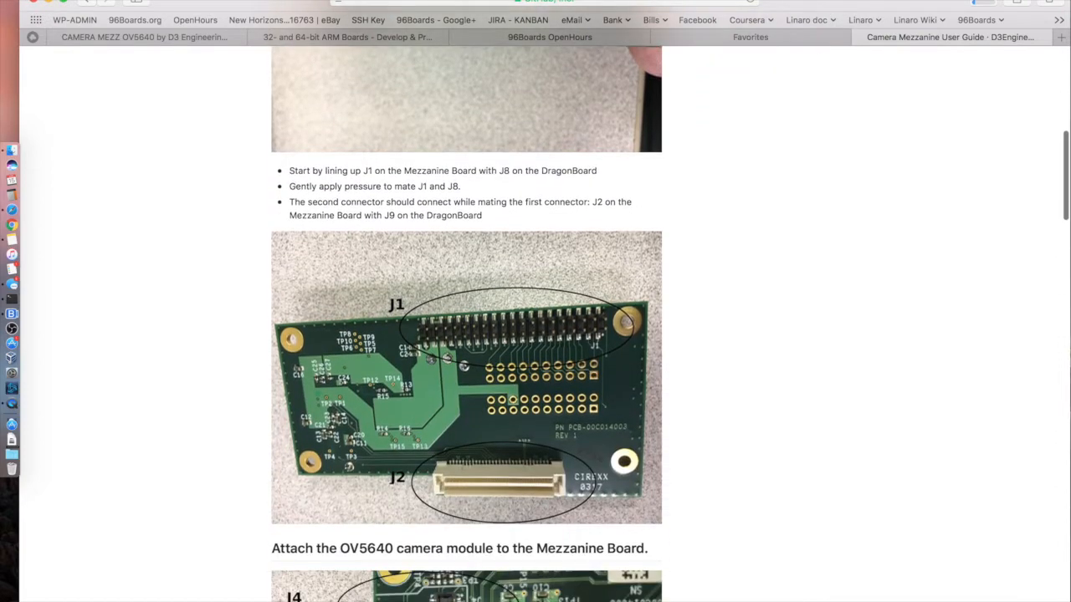
scroll("down", 3)
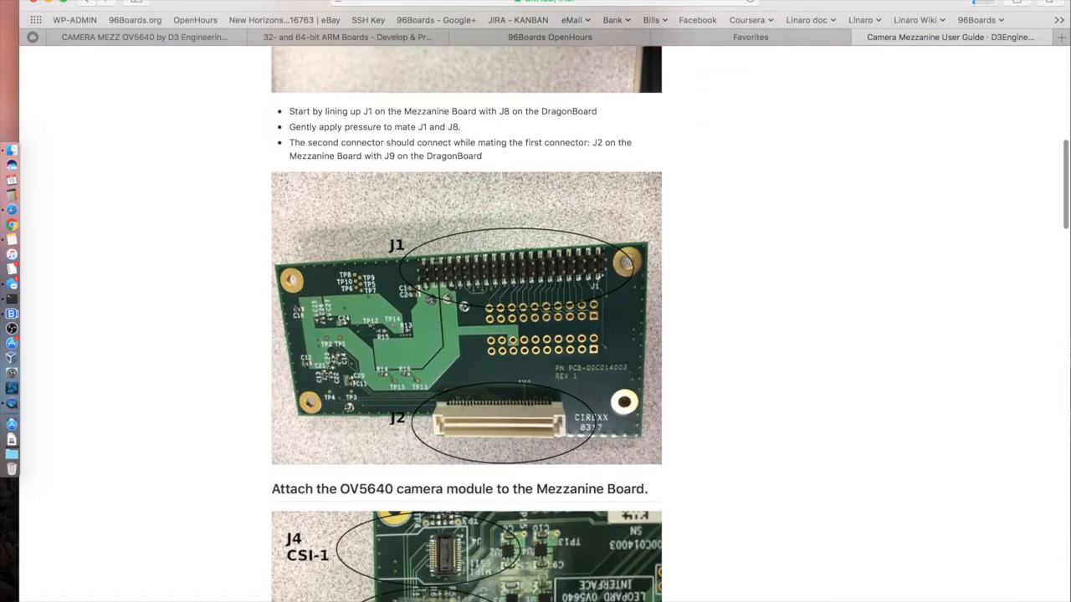
mouse_move(487, 429)
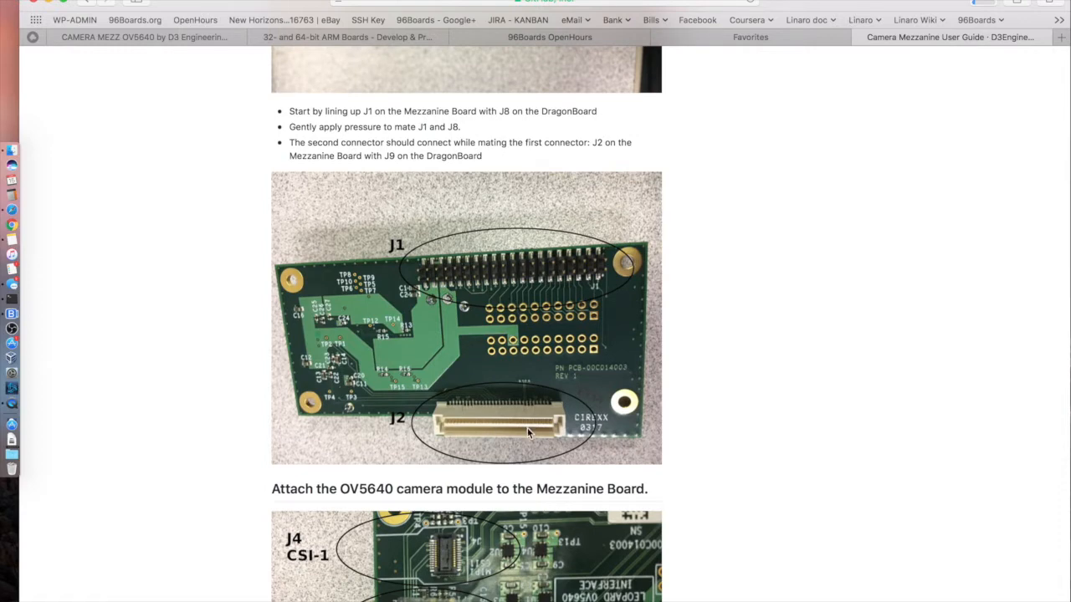
Scroll to 'Attach the OV5640 camera module to the Mezzanine Board' and its orientation warning.
scroll("down", 3)
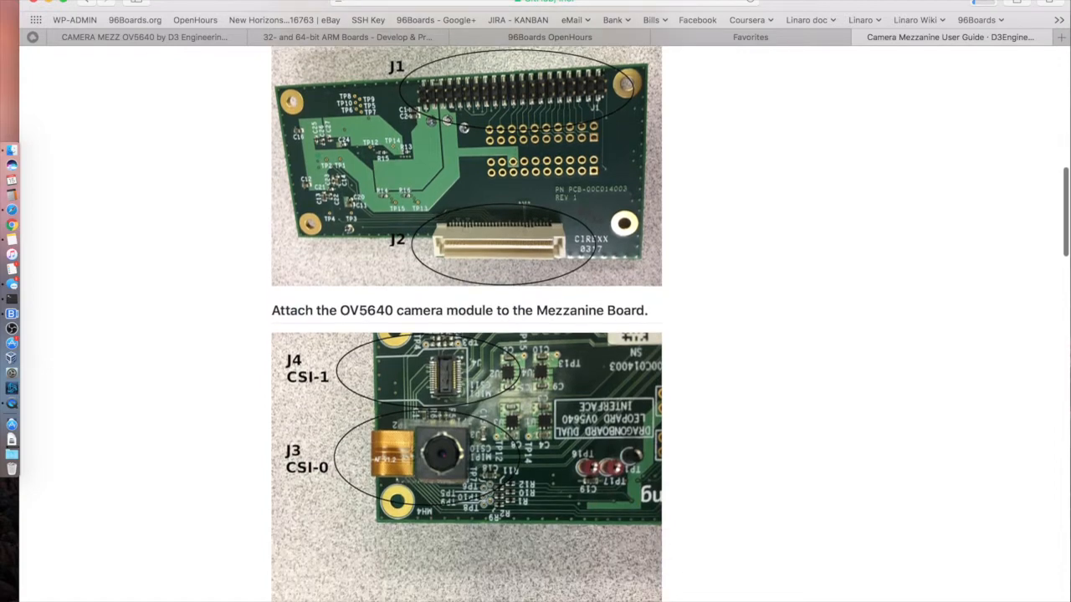
scroll("down", 3)
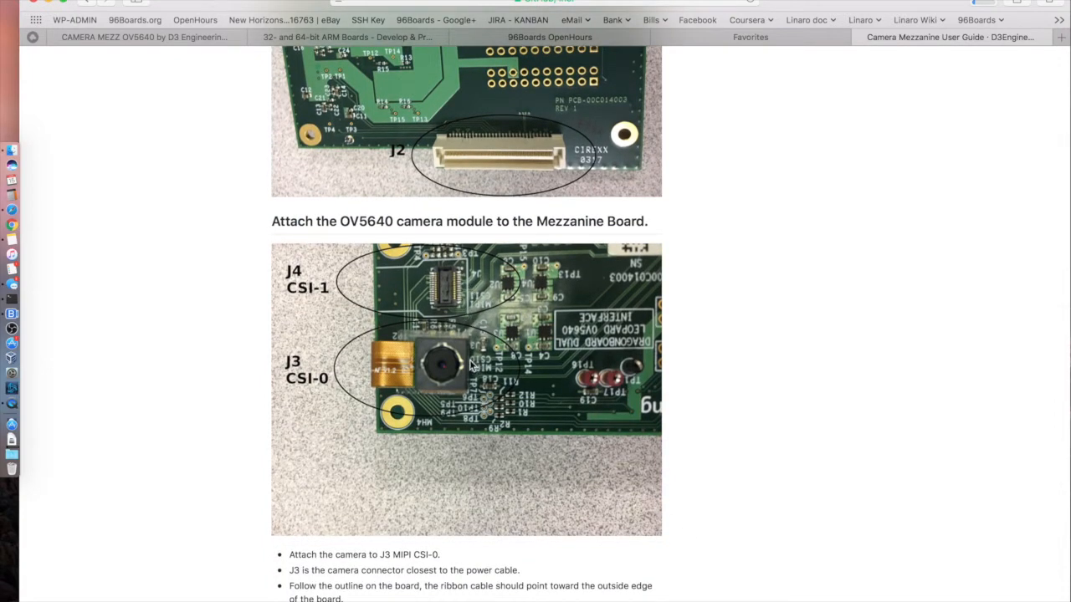
mouse_move(466, 316)
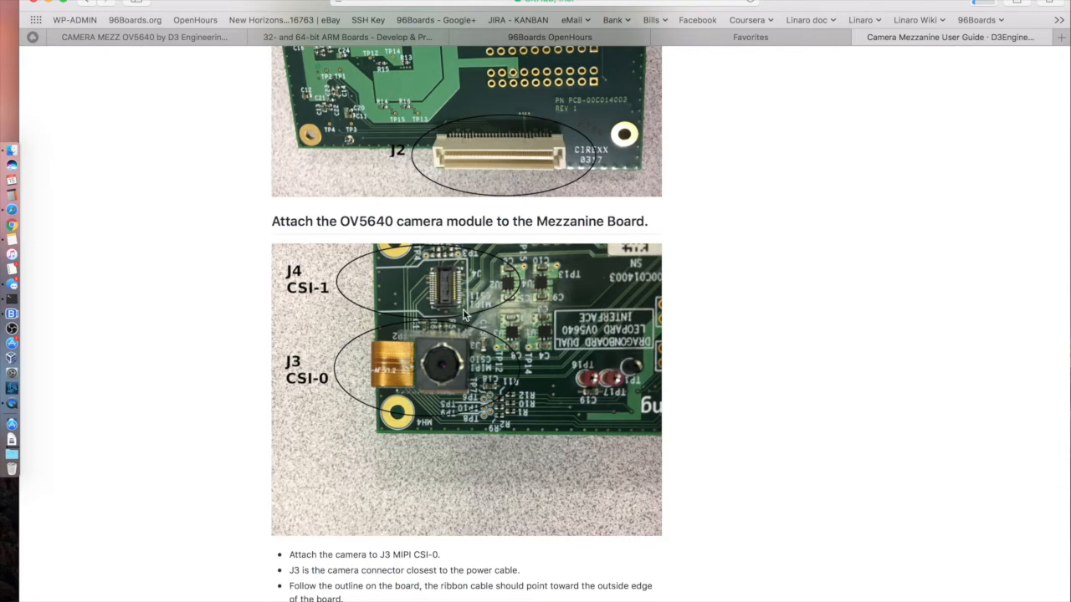
mouse_move(436, 377)
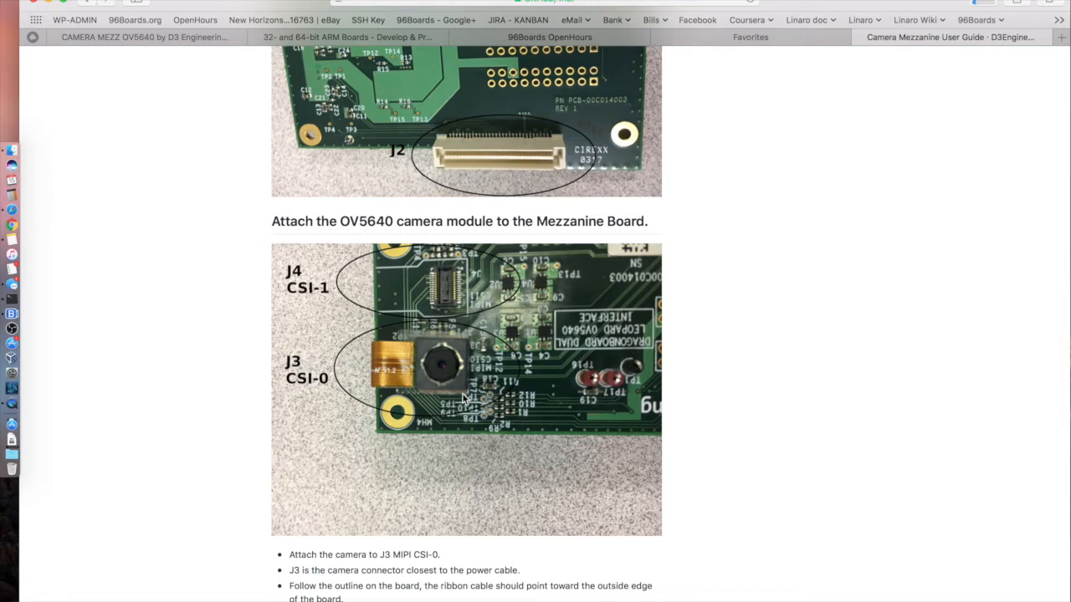
mouse_move(428, 366)
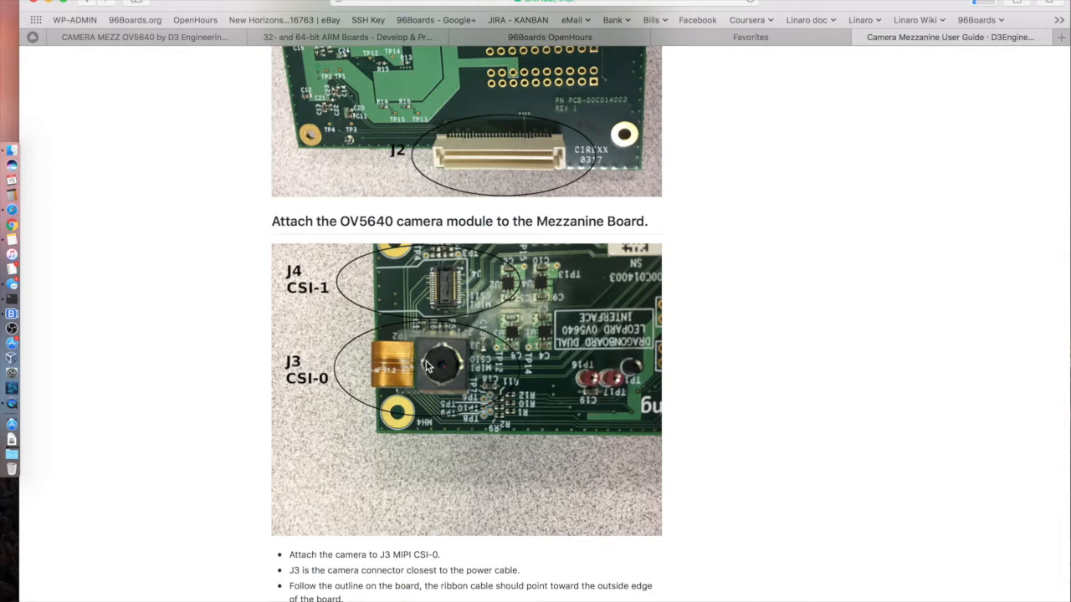
mouse_move(742, 421)
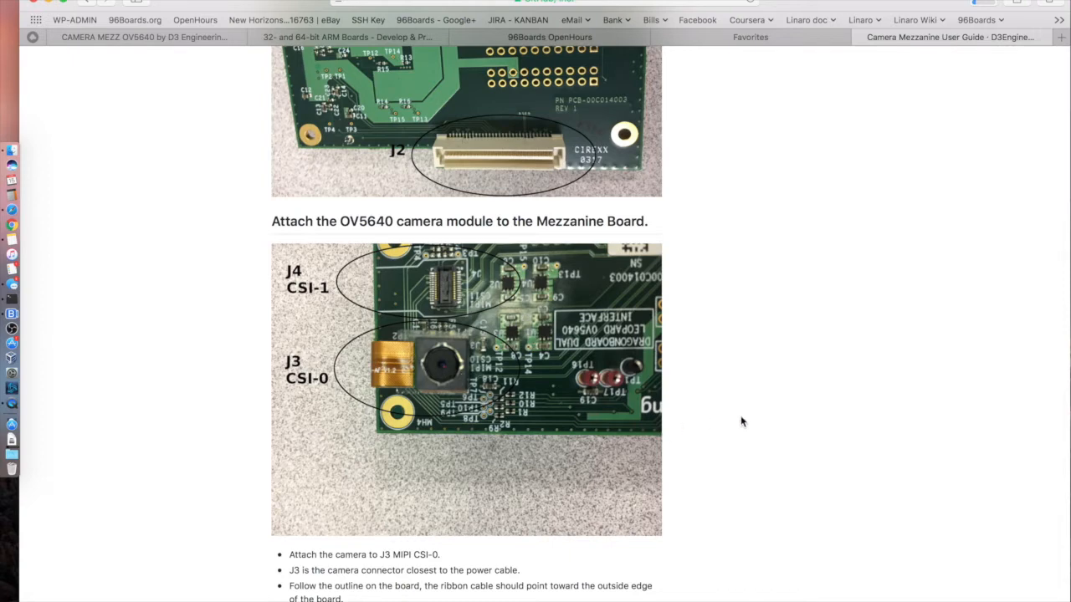
scroll("down", 3)
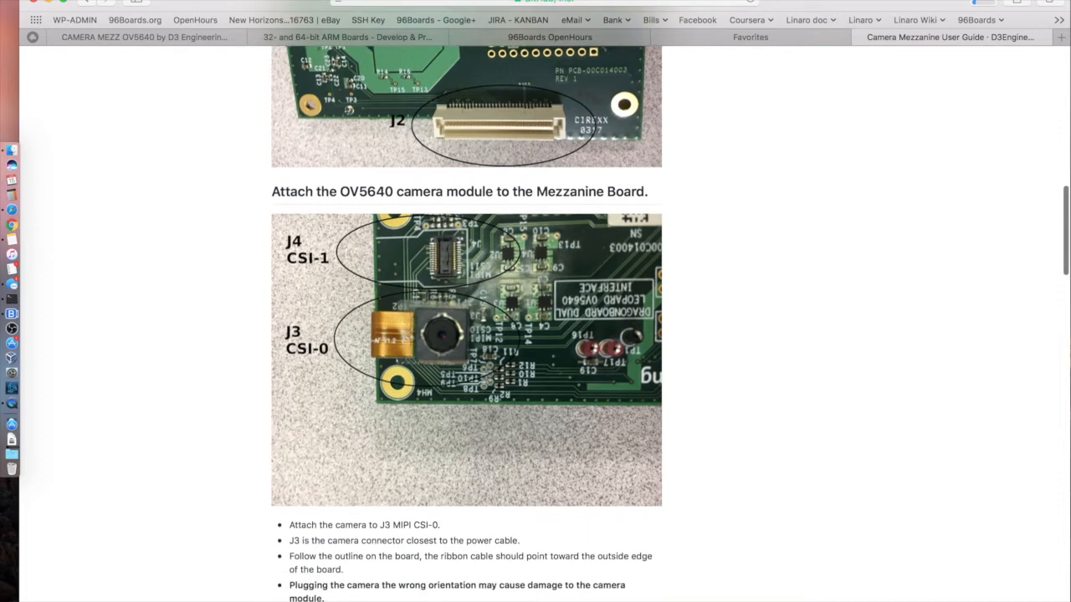
Scroll to 'Using the prebuilt release', with boot image downloads and the SW1/SW2 switch photo.
scroll("down", 3)
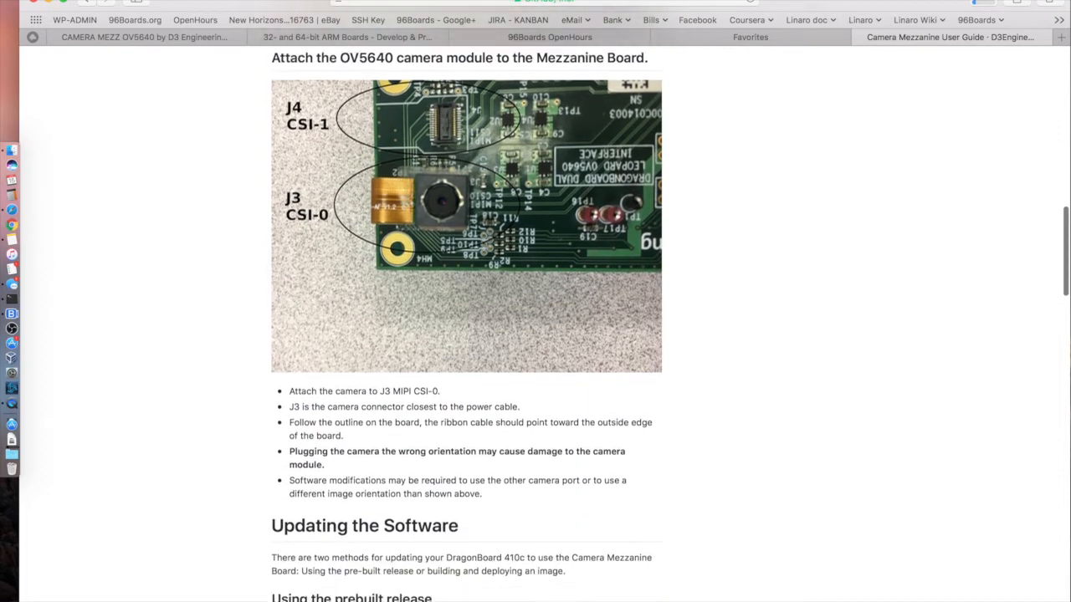
scroll("down", 3)
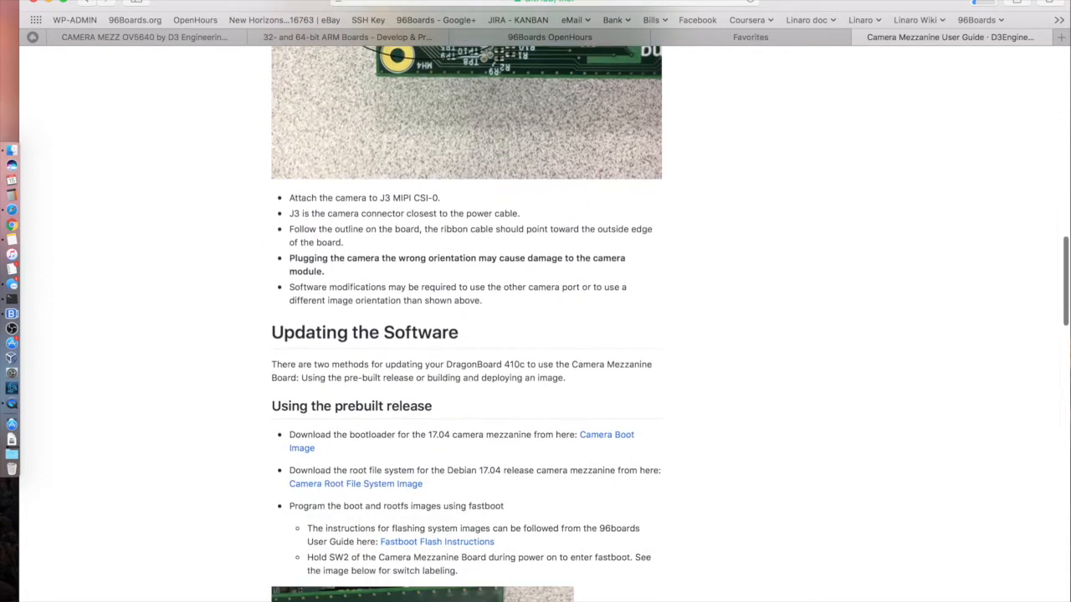
scroll("down", 3)
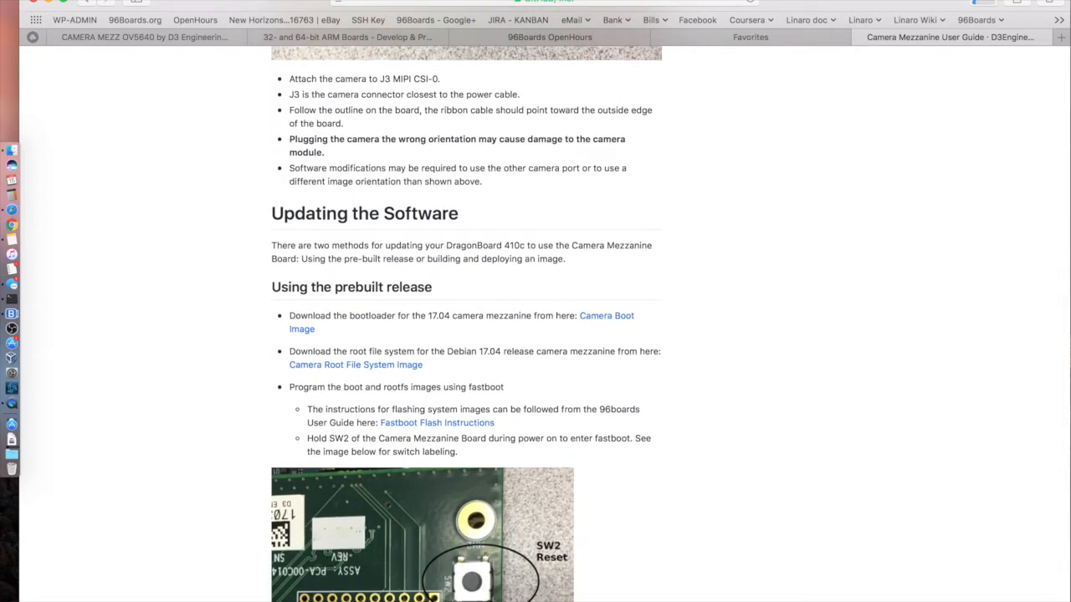
scroll("down", 3)
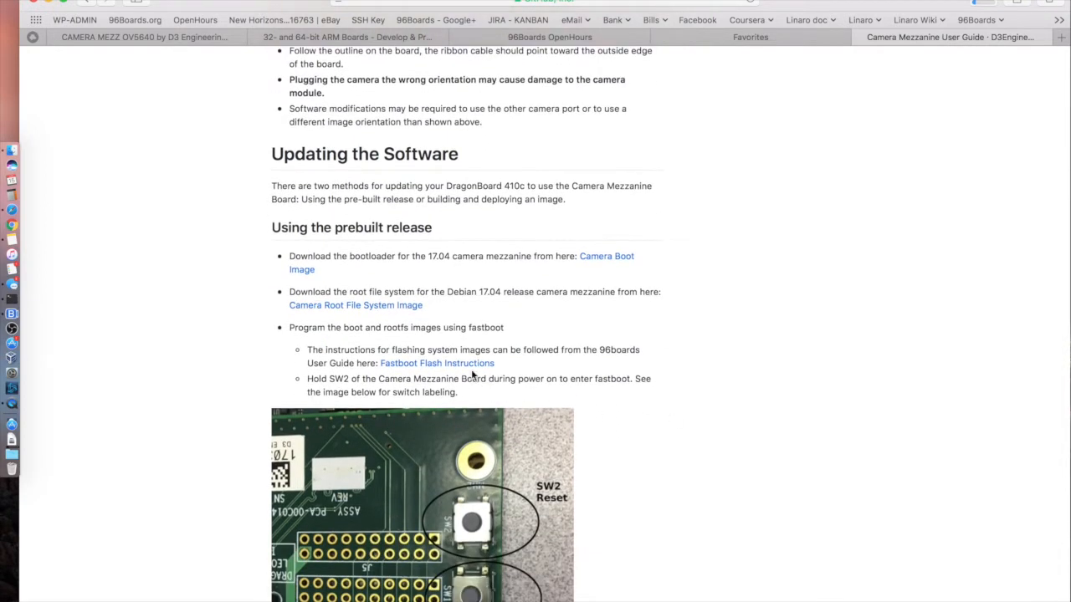
mouse_move(573, 272)
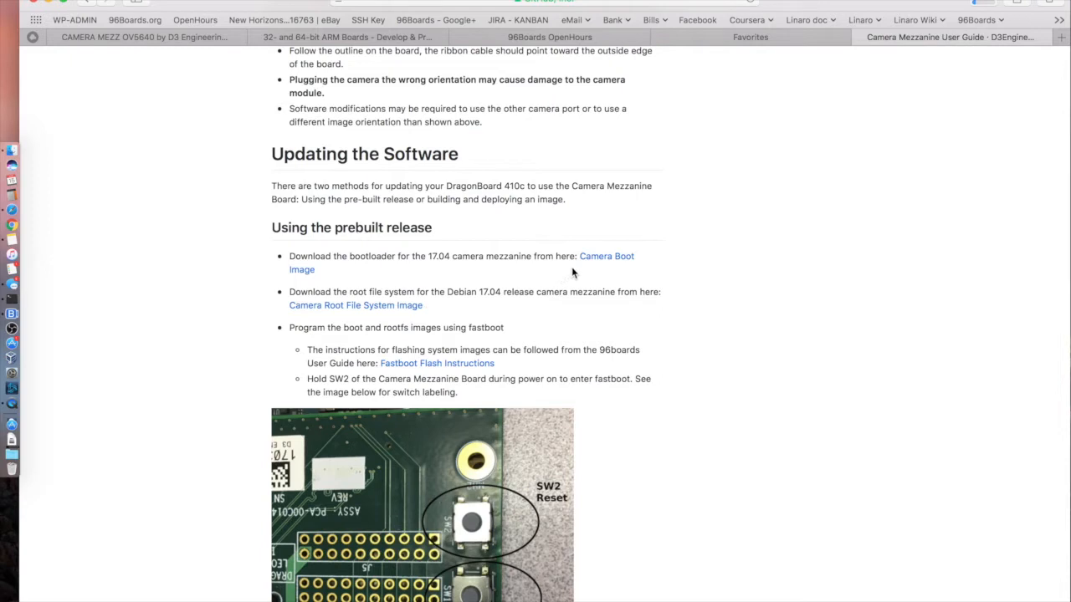
mouse_move(584, 295)
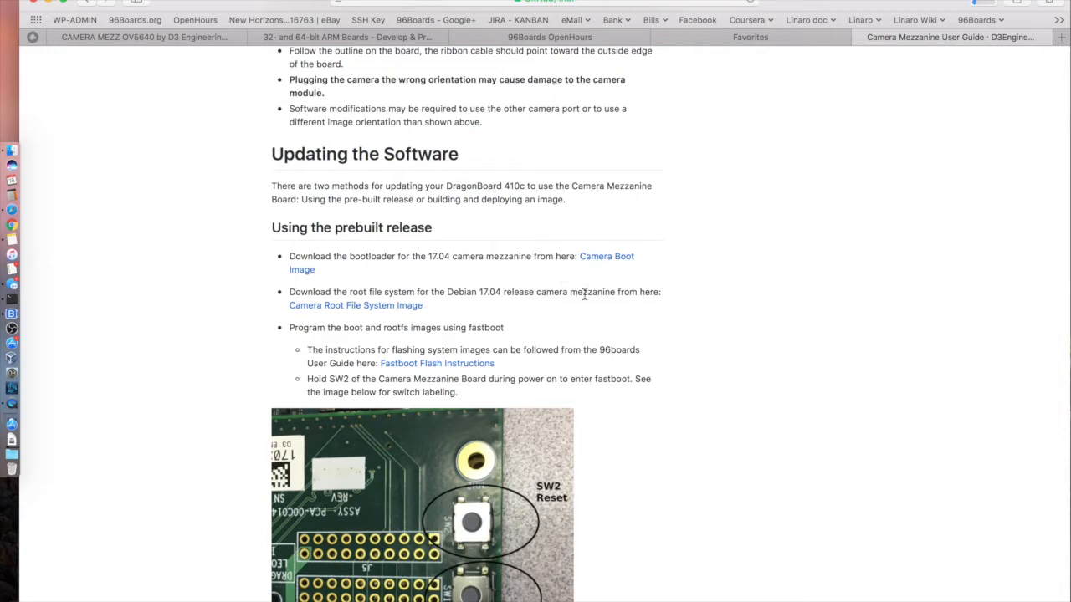
scroll("down", 3)
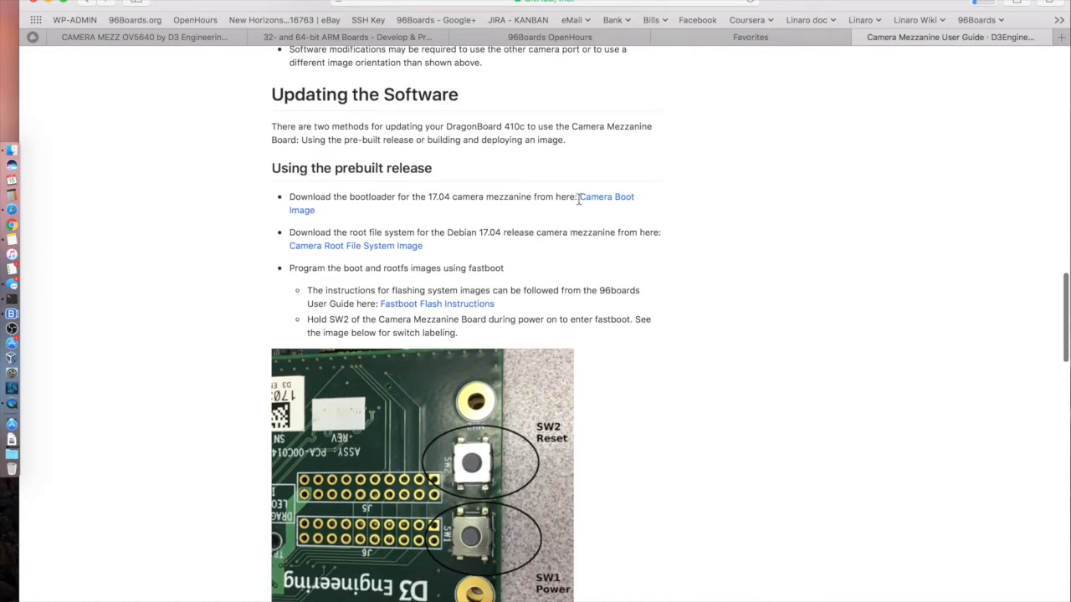
mouse_move(456, 197)
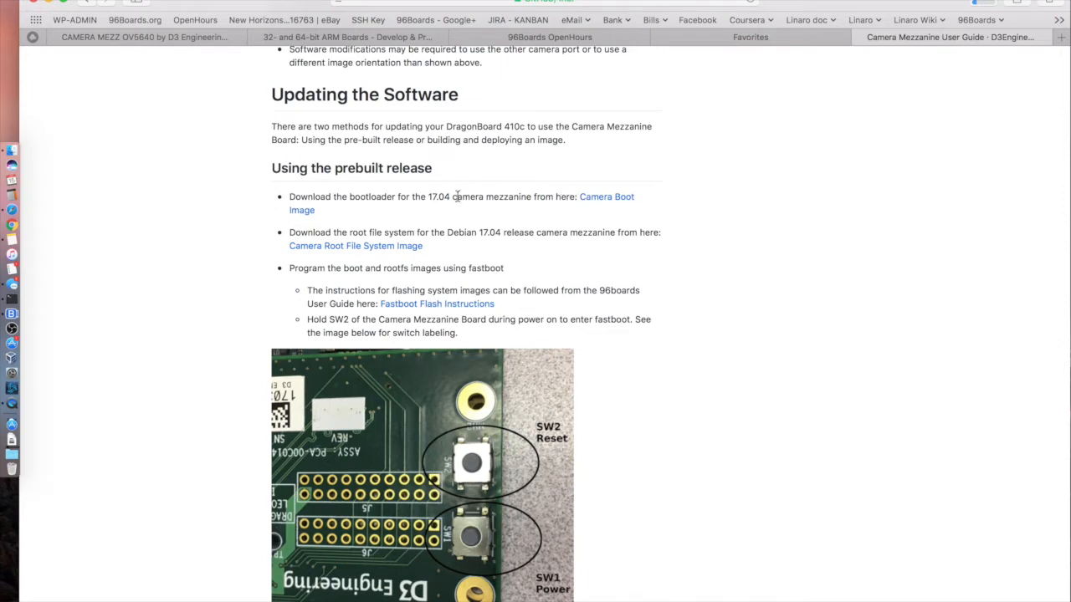
mouse_move(12, 439)
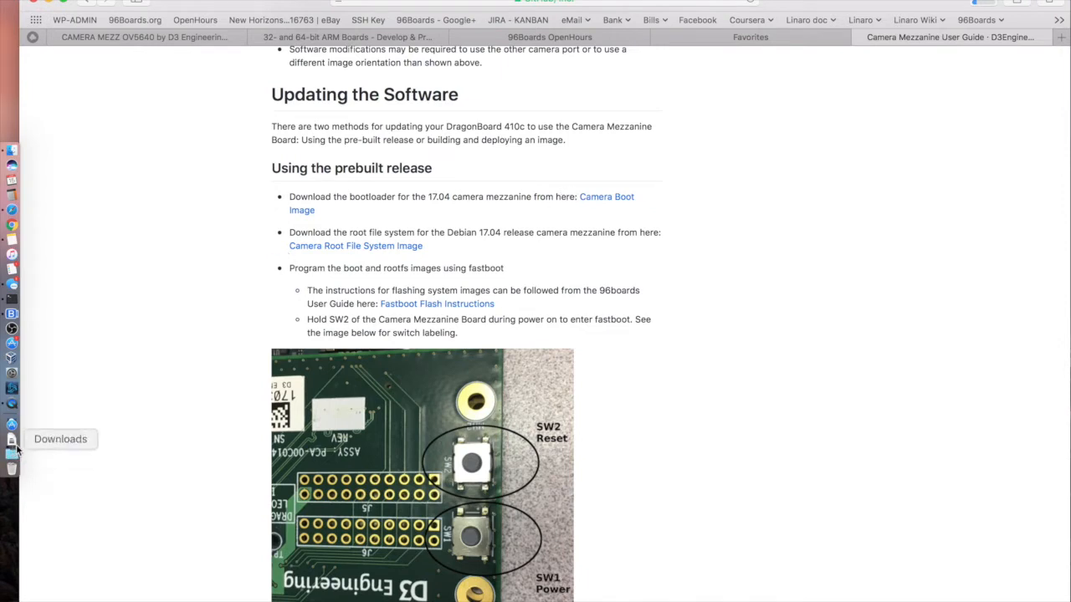
mouse_move(606, 196)
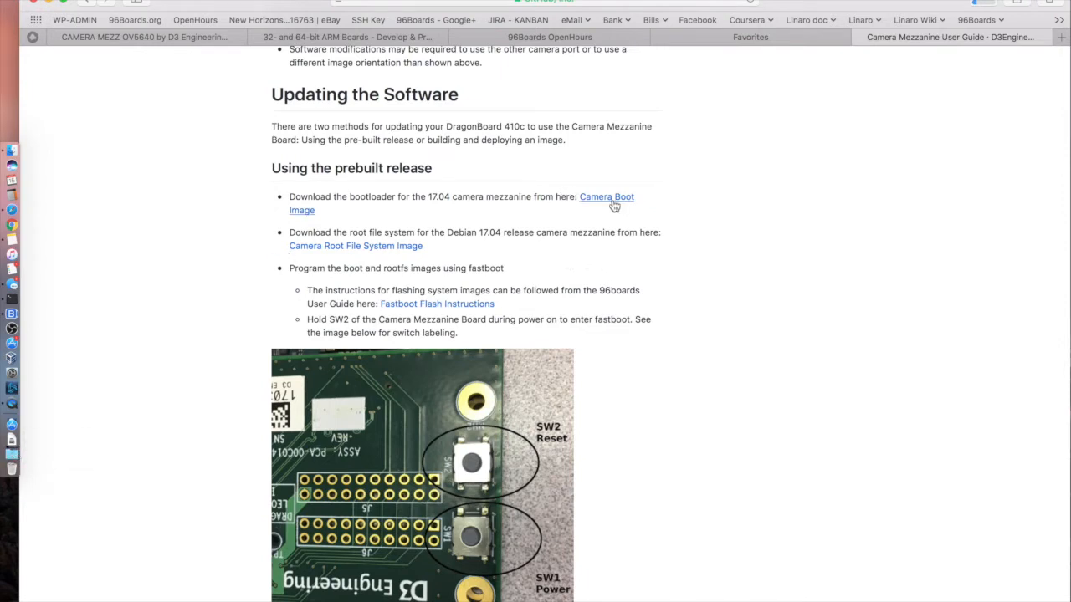
mouse_move(422, 219)
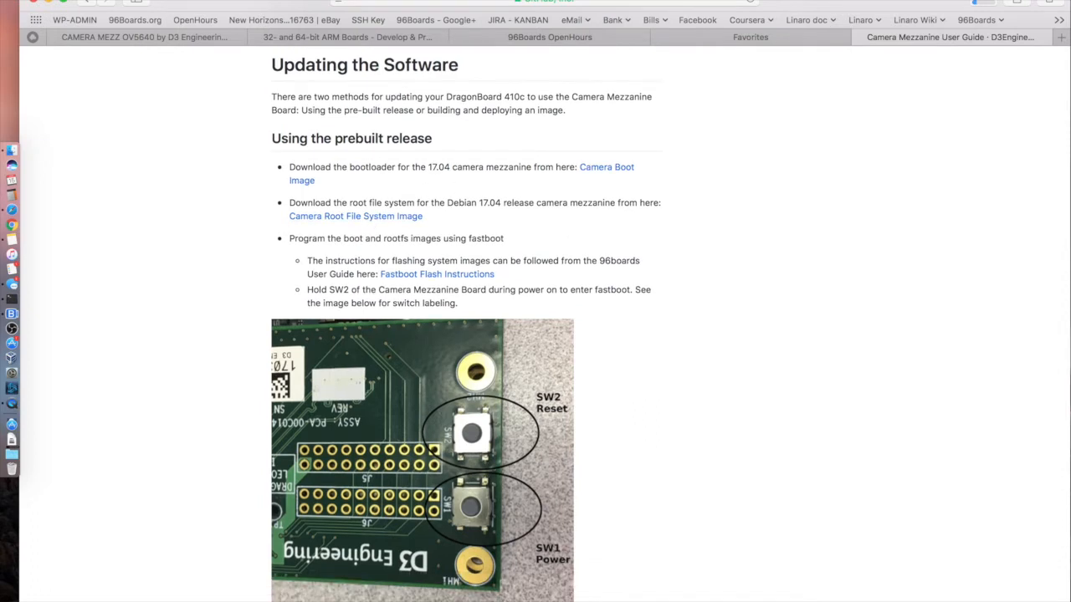
mouse_move(521, 251)
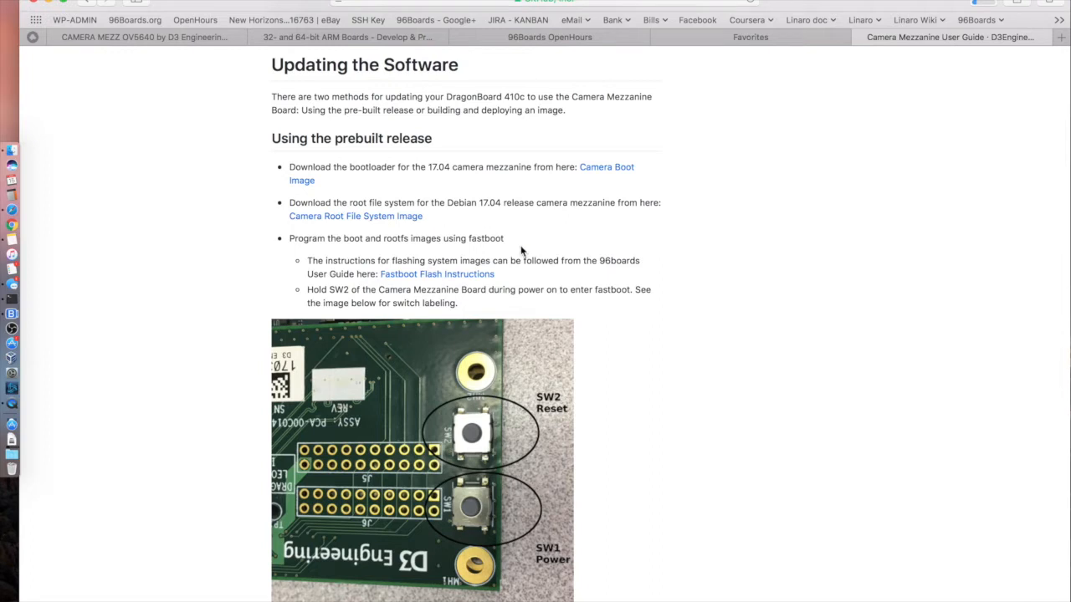
mouse_move(447, 274)
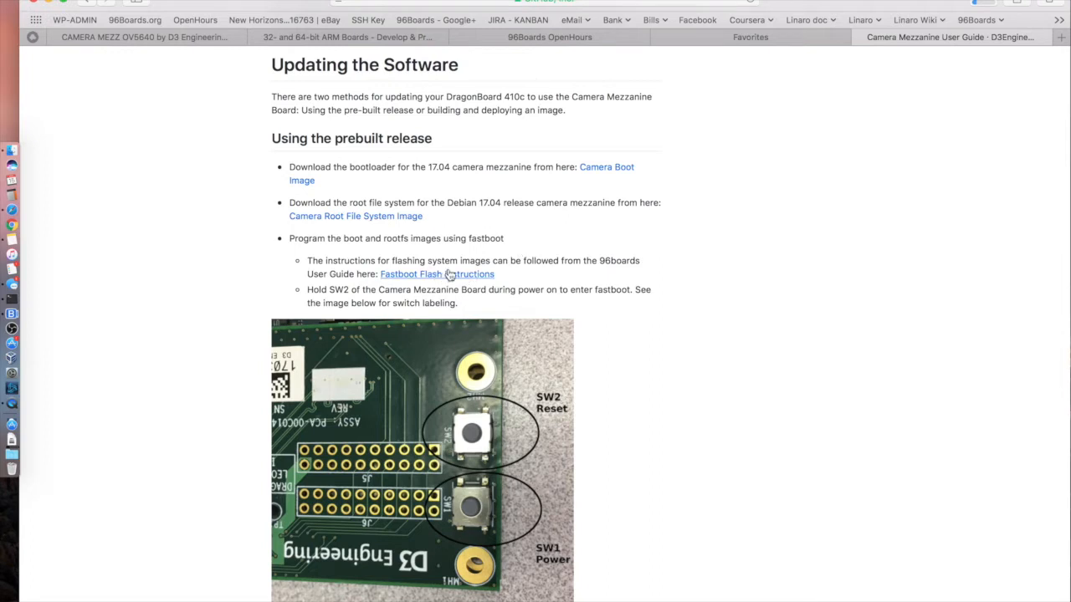
scroll("down", 3)
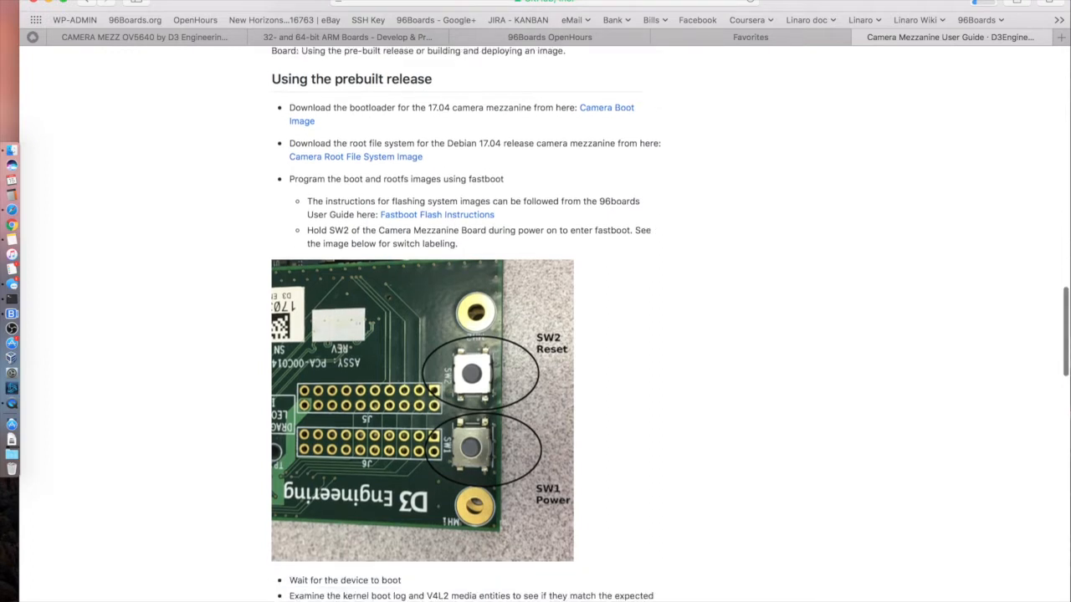
scroll("down", 3)
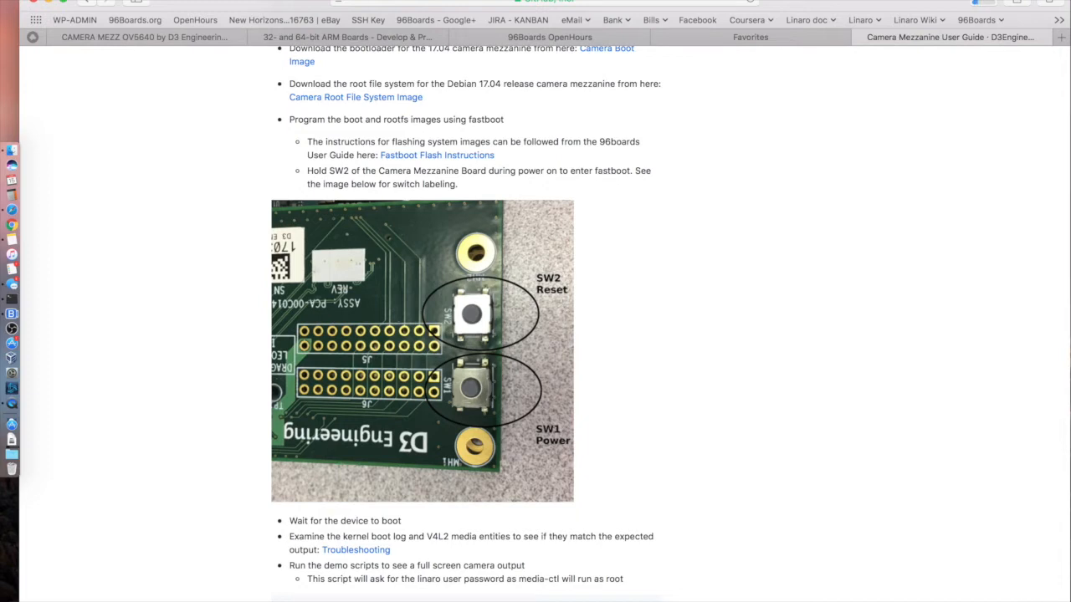
mouse_move(509, 282)
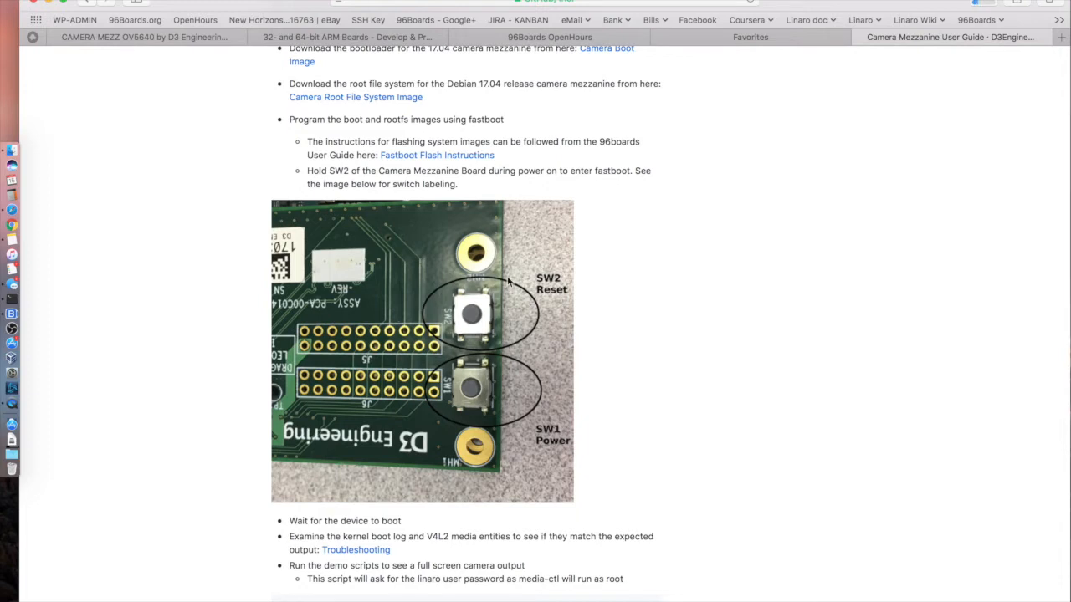
mouse_move(456, 340)
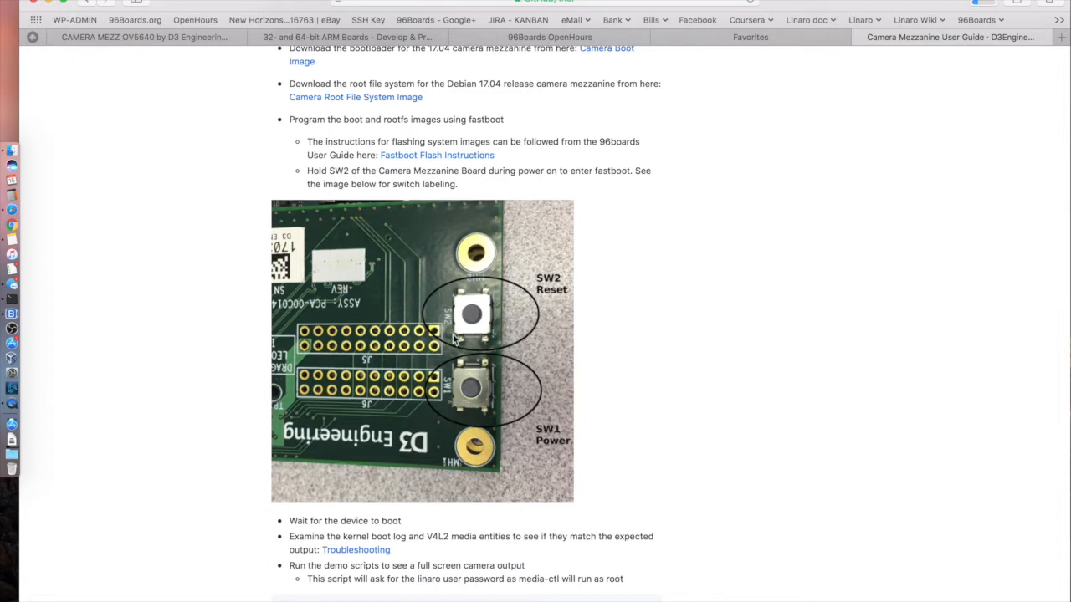
mouse_move(510, 305)
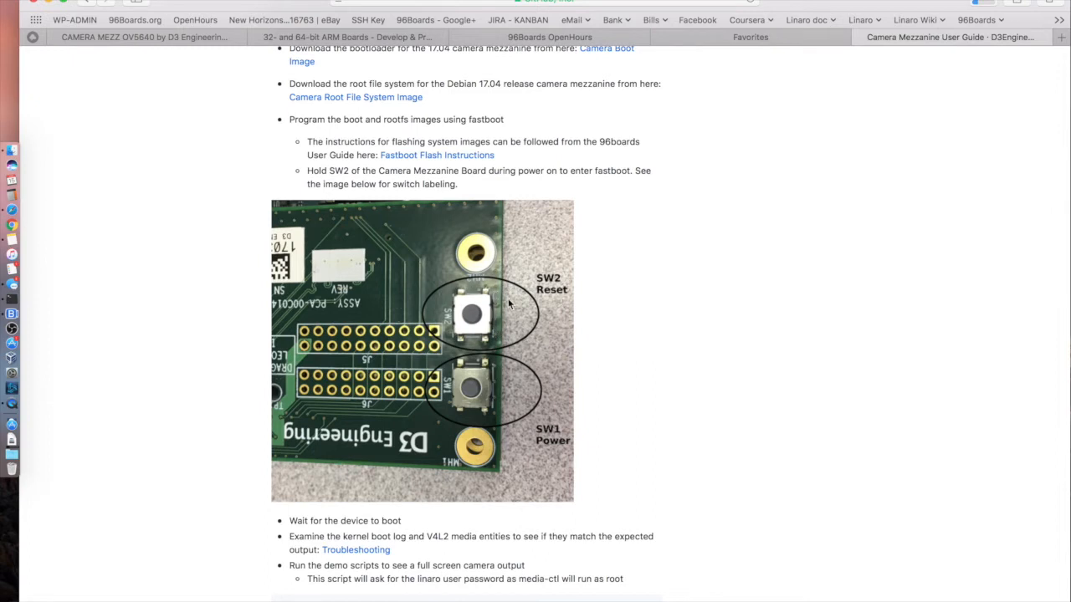
scroll("down", 3)
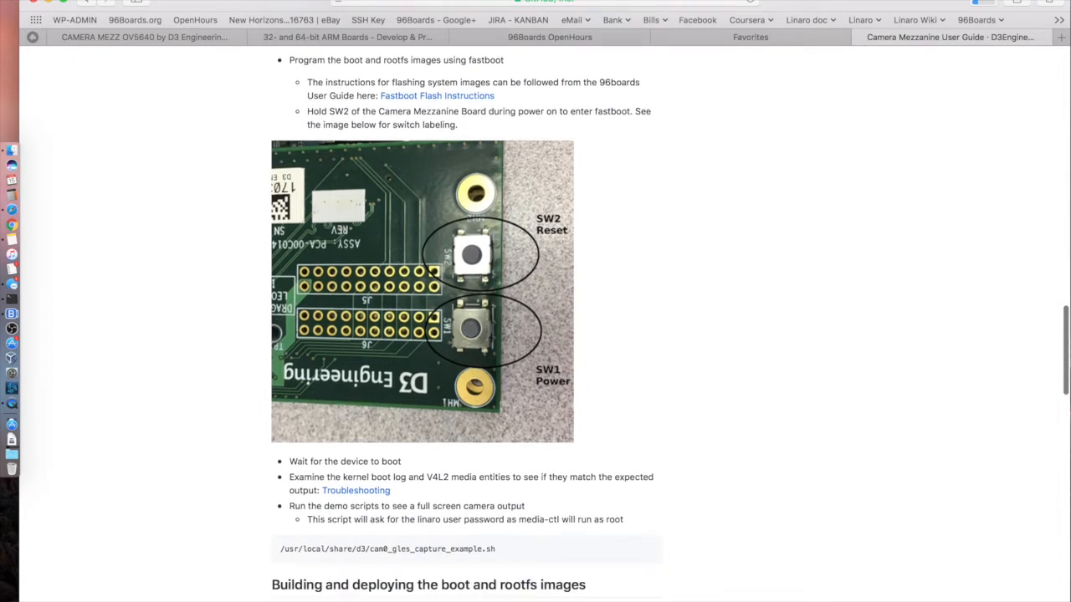
scroll("down", 3)
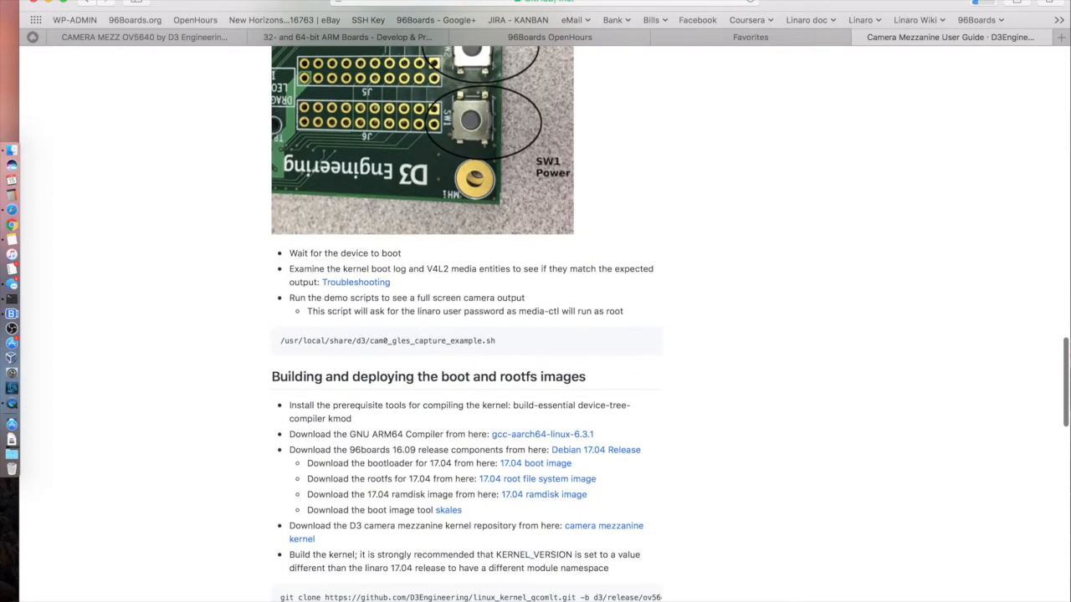
scroll("down", 3)
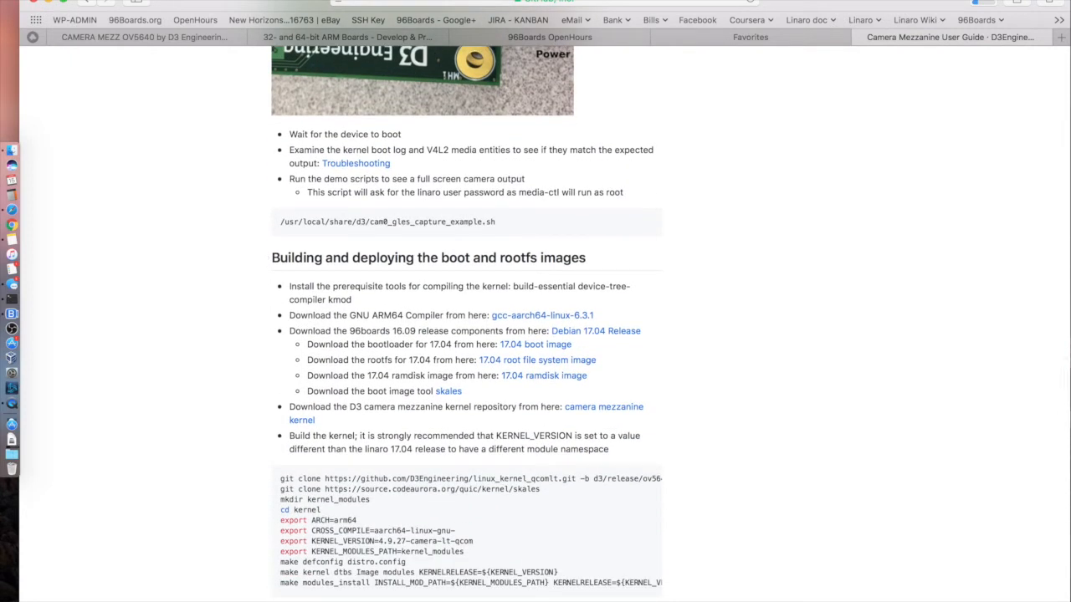
scroll("down", 3)
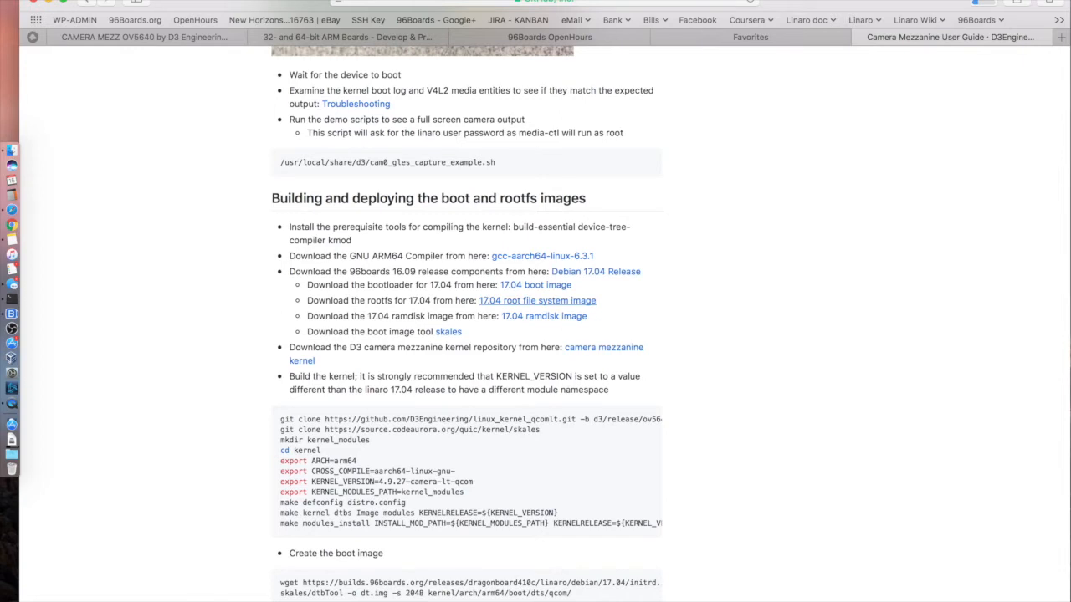
scroll("down", 3)
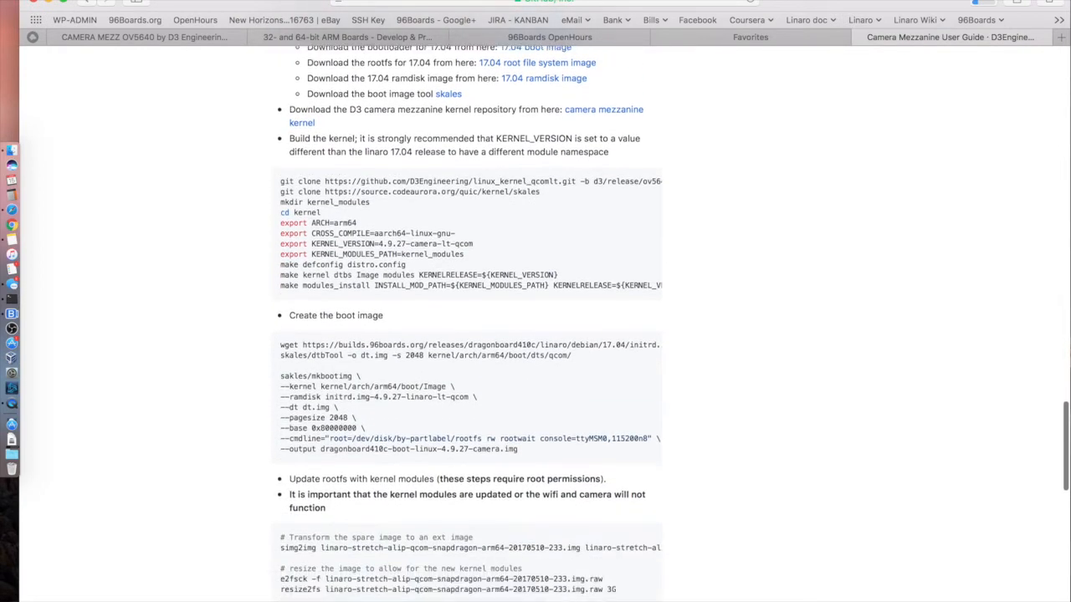
scroll("down", 3)
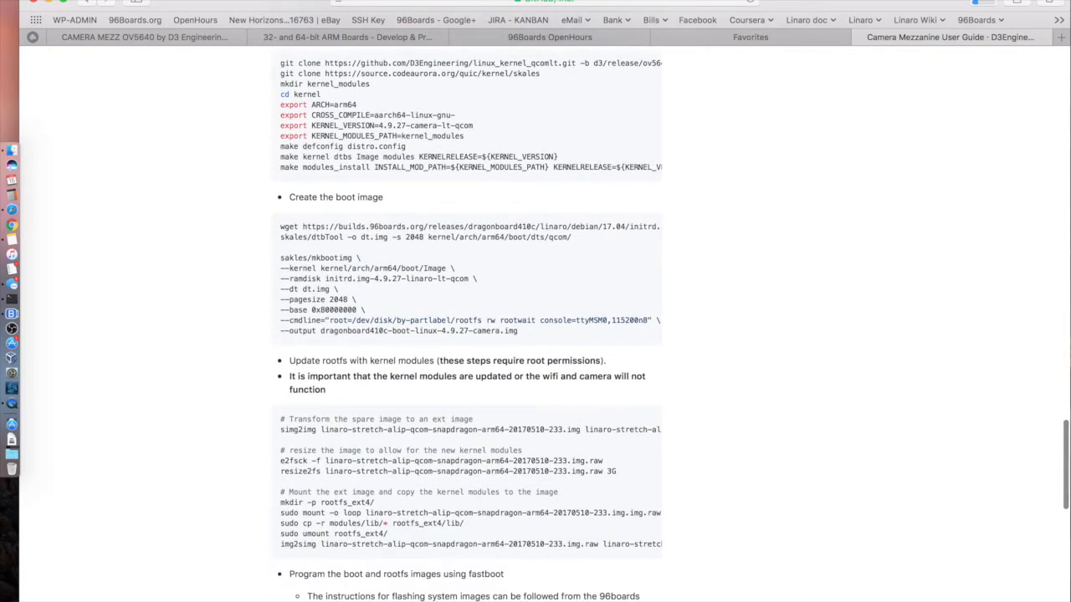
scroll("up", 3)
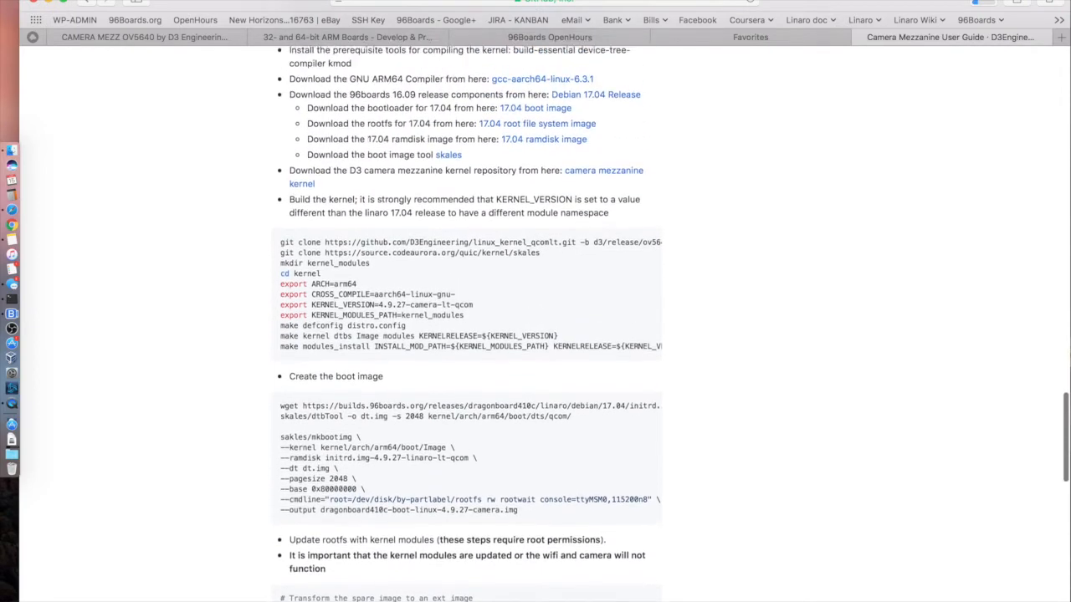
scroll("up", 3)
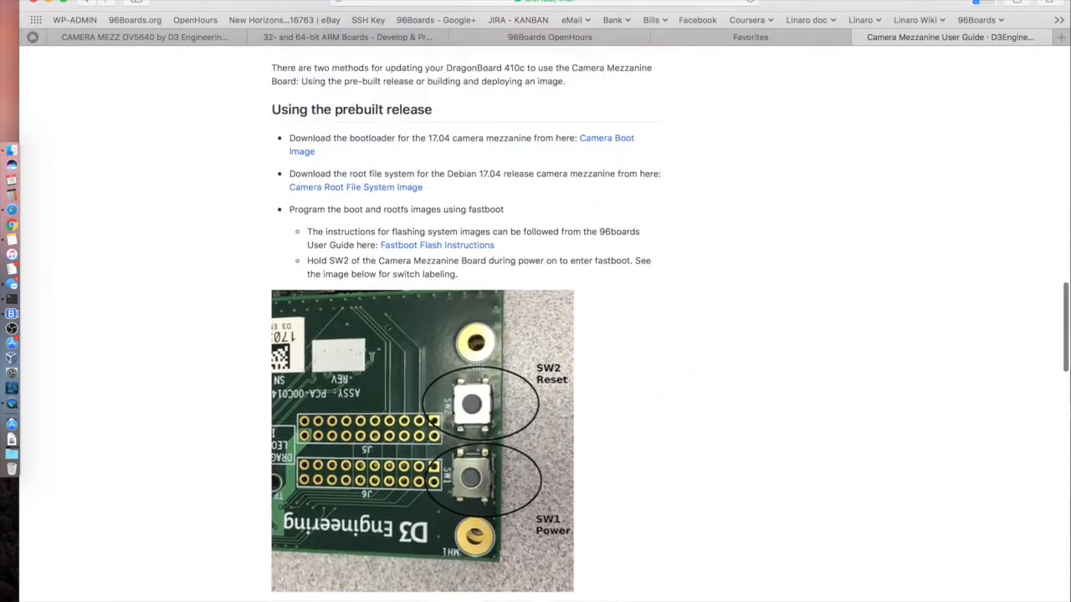
Scroll up to the Release v1.1 heading and the wiki's Pages list.
scroll("down", 3)
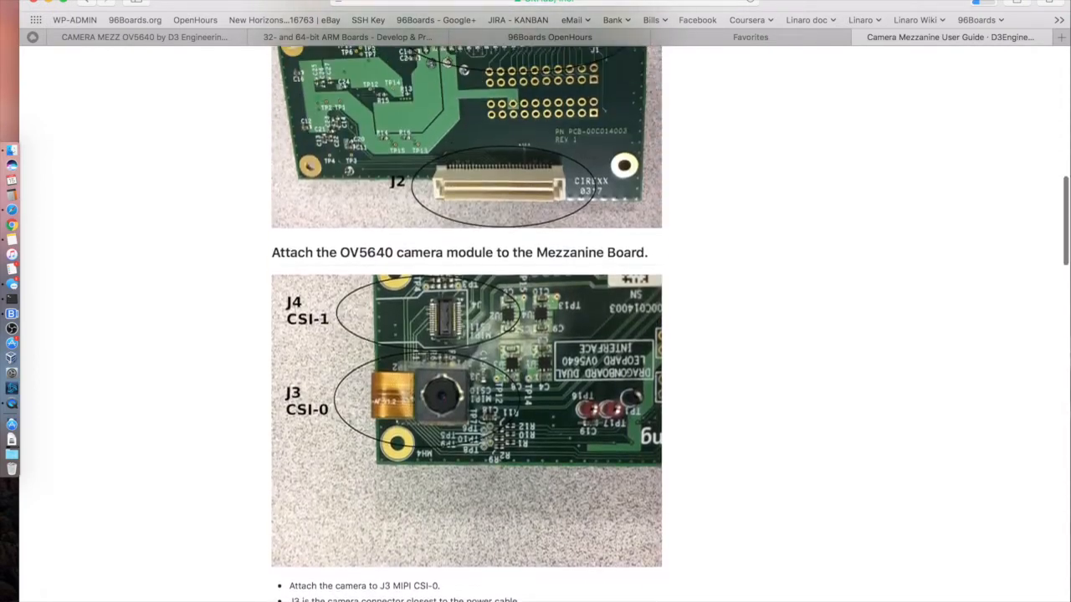
scroll("up", 3)
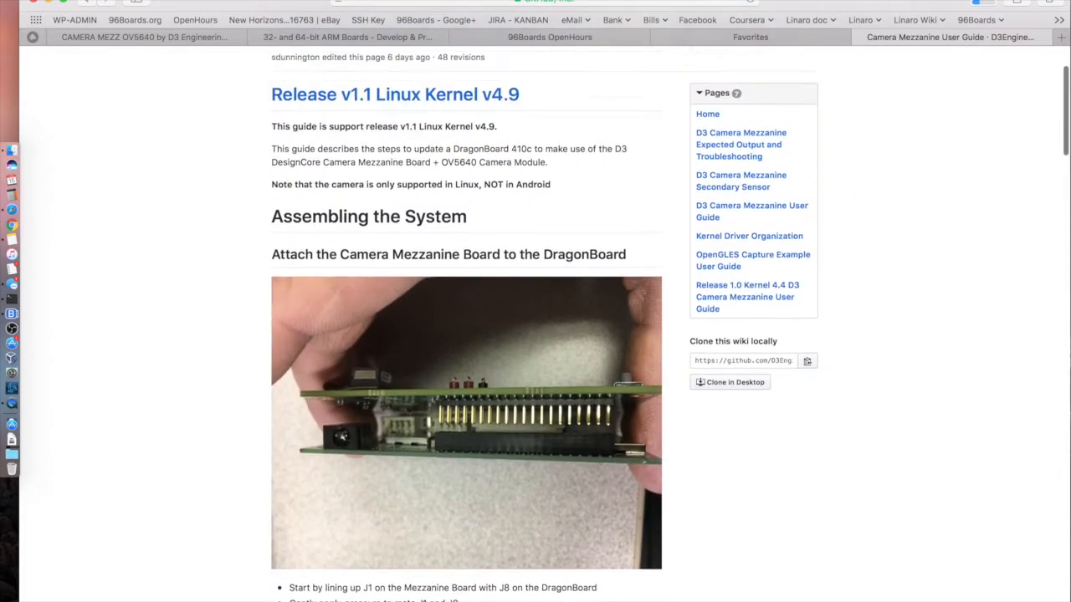
scroll("up", 3)
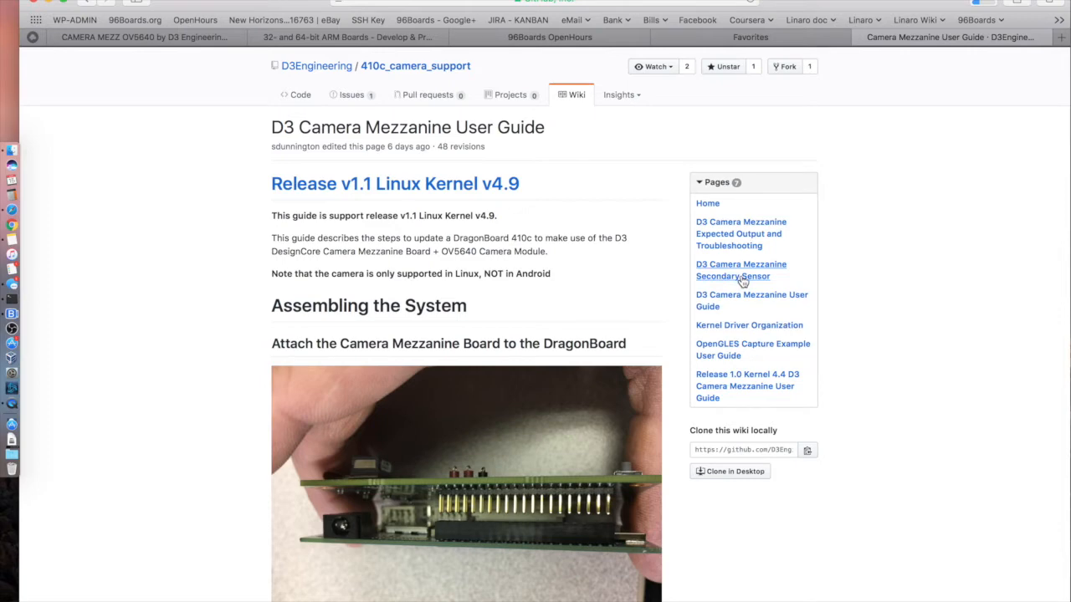
mouse_move(741, 280)
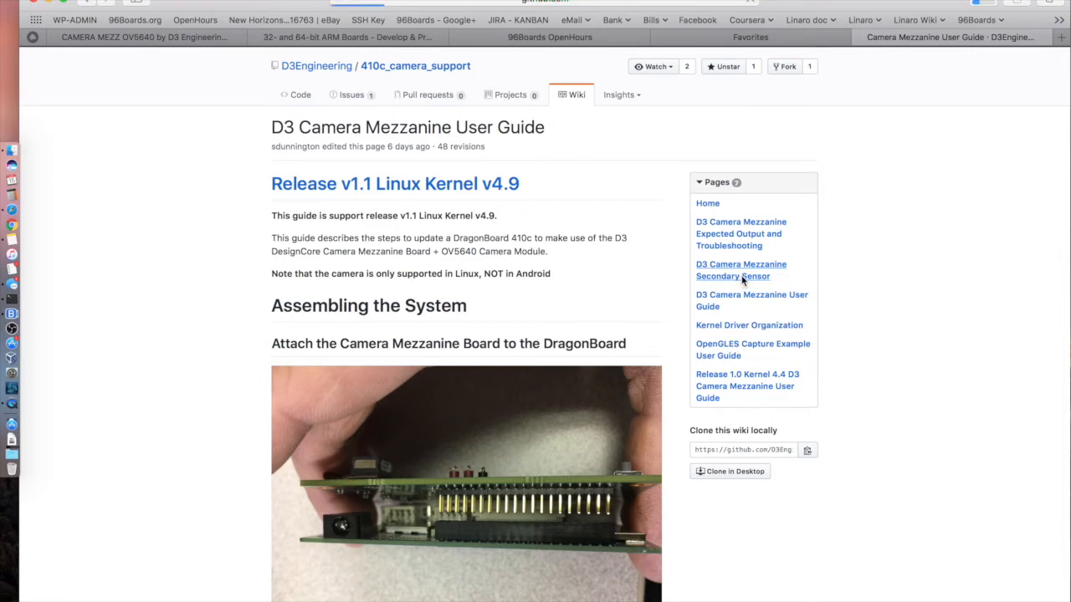
Open 'D3 Camera Mezzanine Secondary Sensor' and scroll through its dual camera device tree example.
left_click(740, 270)
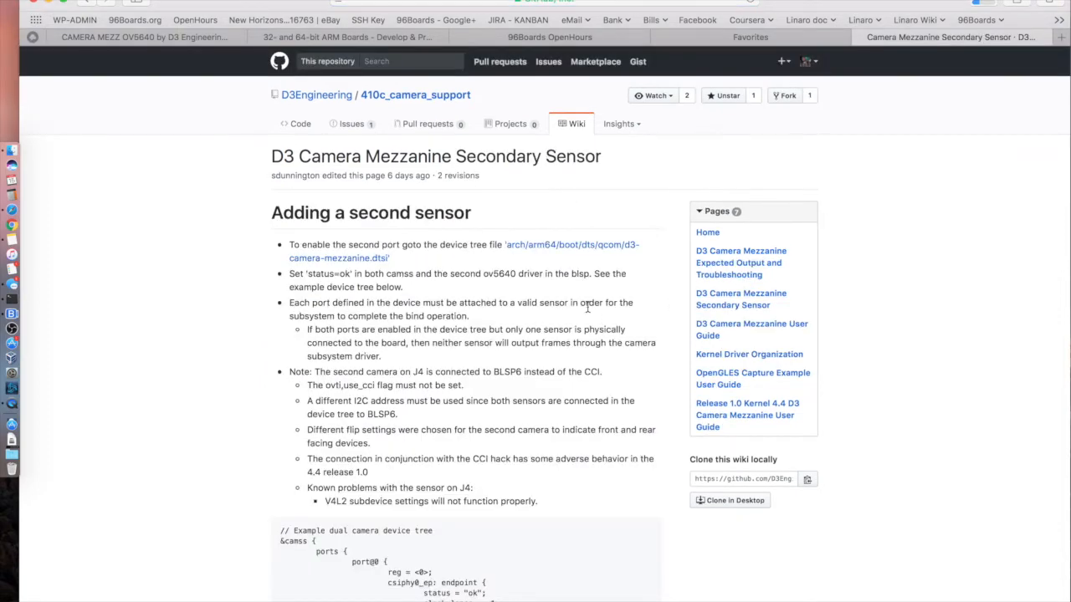
scroll("down", 3)
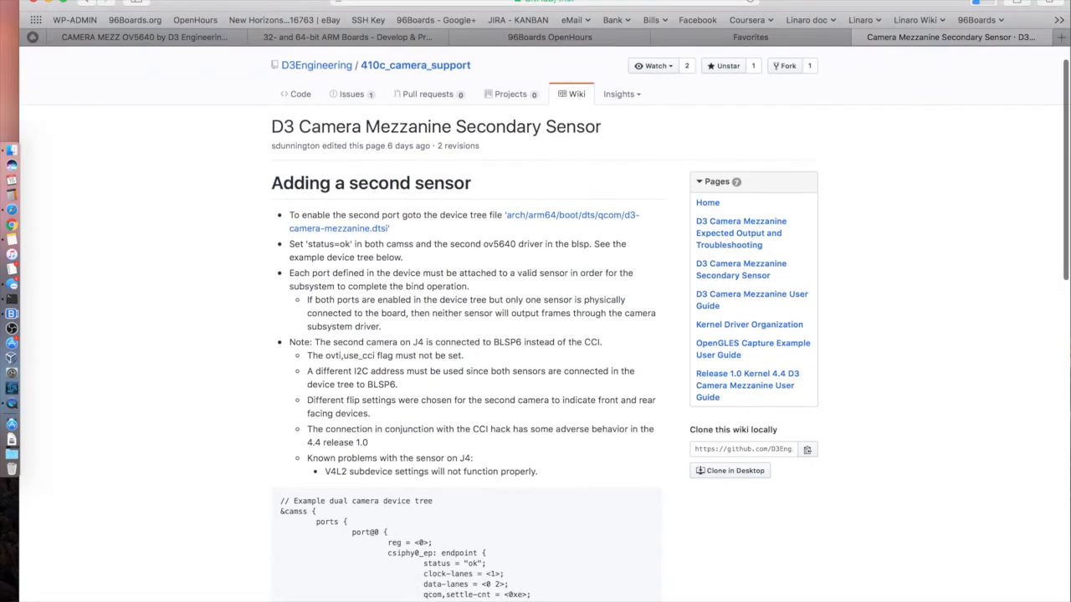
scroll("down", 3)
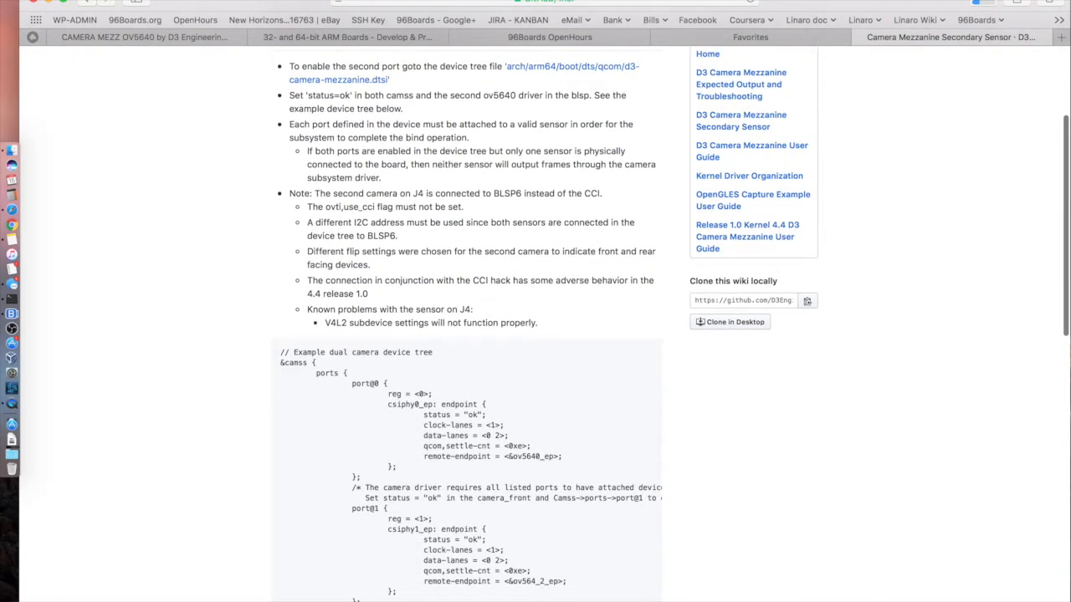
scroll("down", 3)
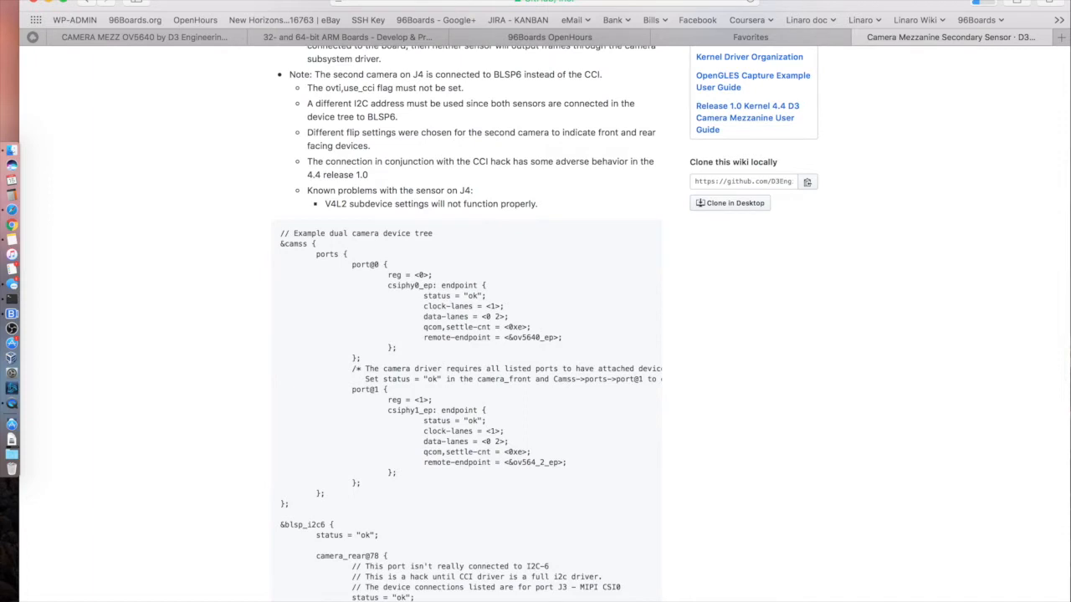
scroll("down", 3)
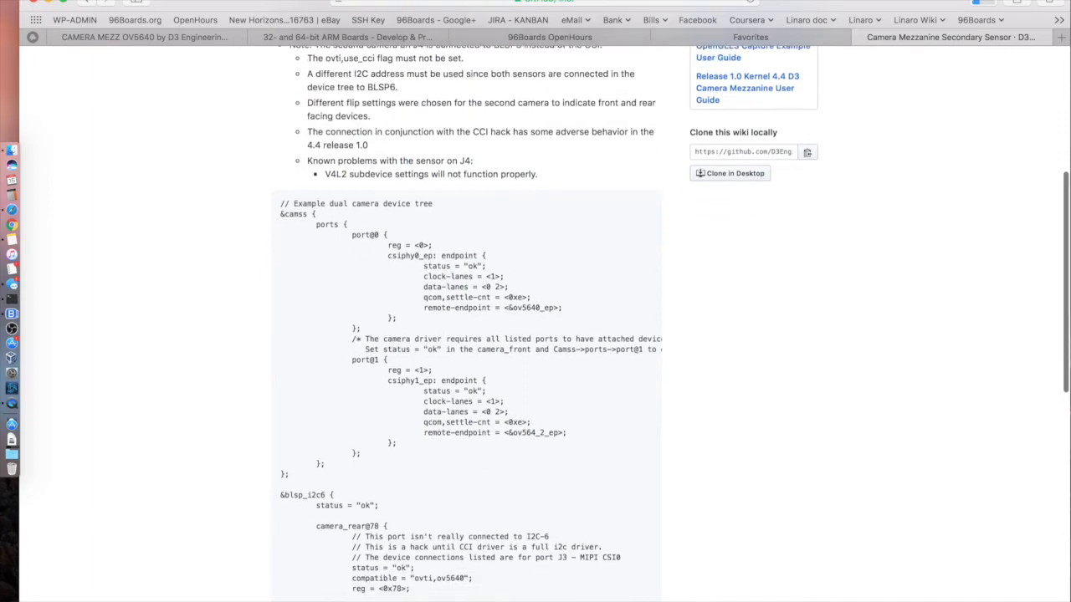
scroll("down", 3)
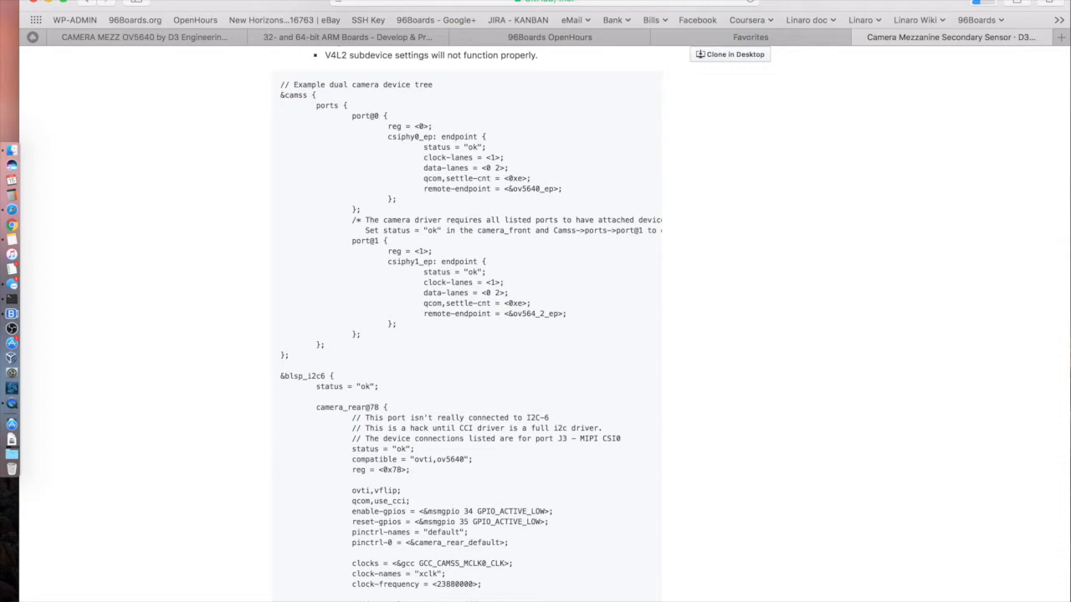
scroll("down", 3)
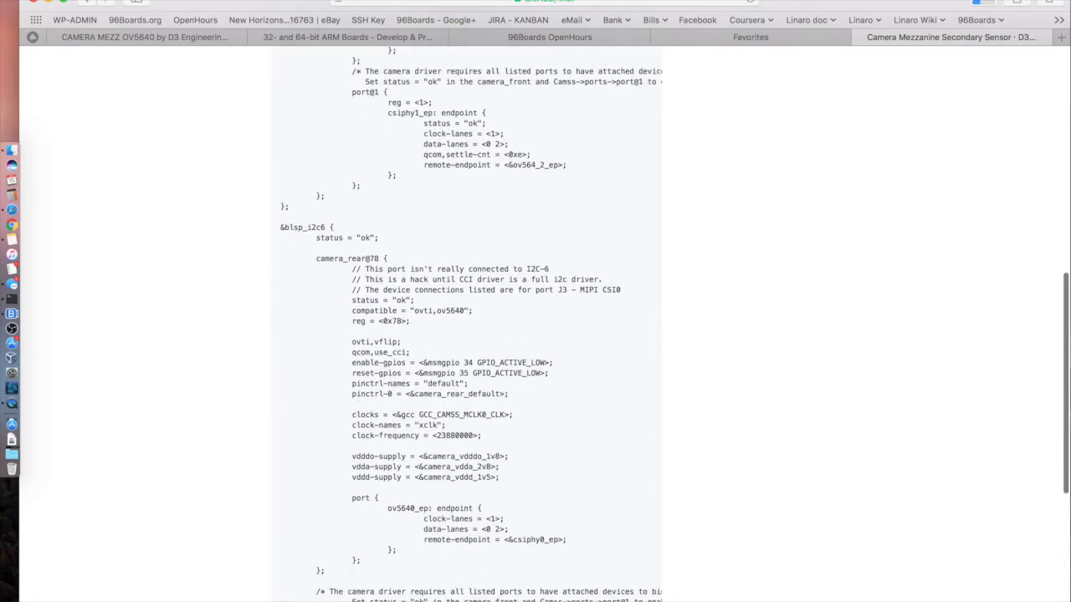
scroll("up", 3)
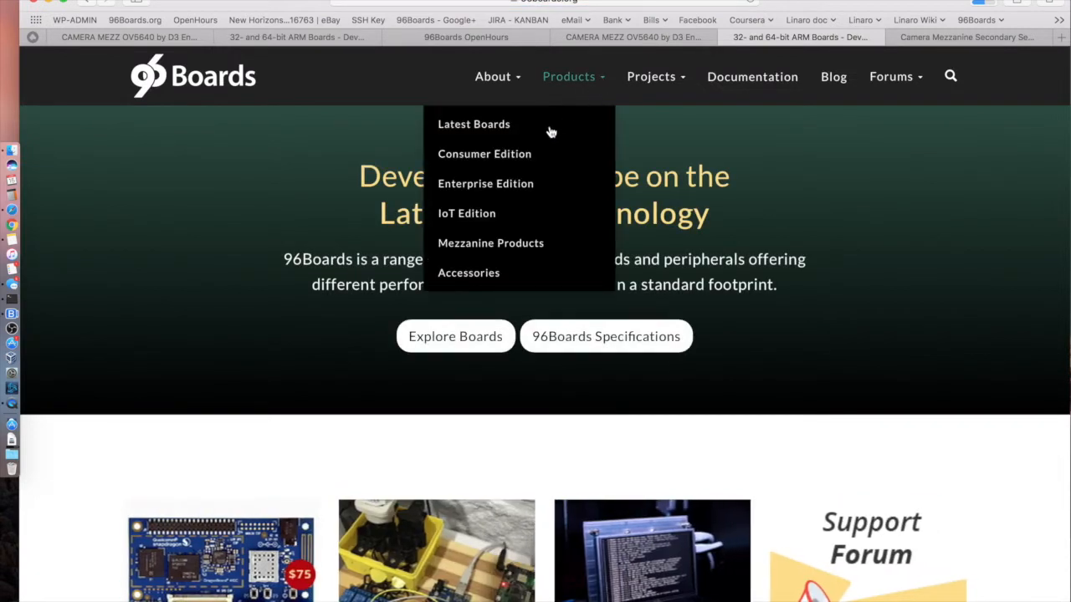
mouse_move(490, 244)
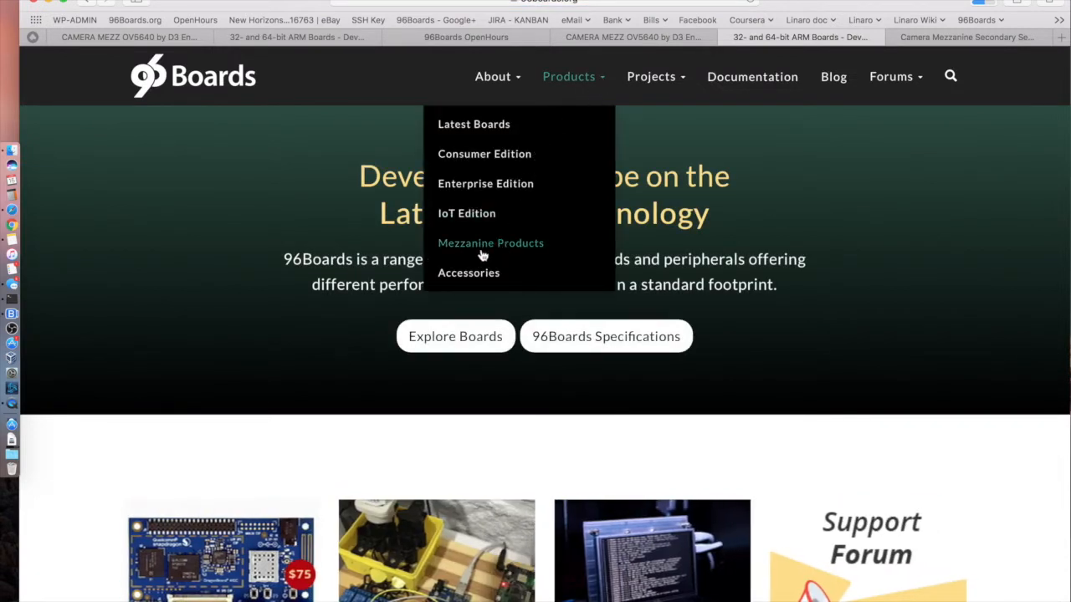